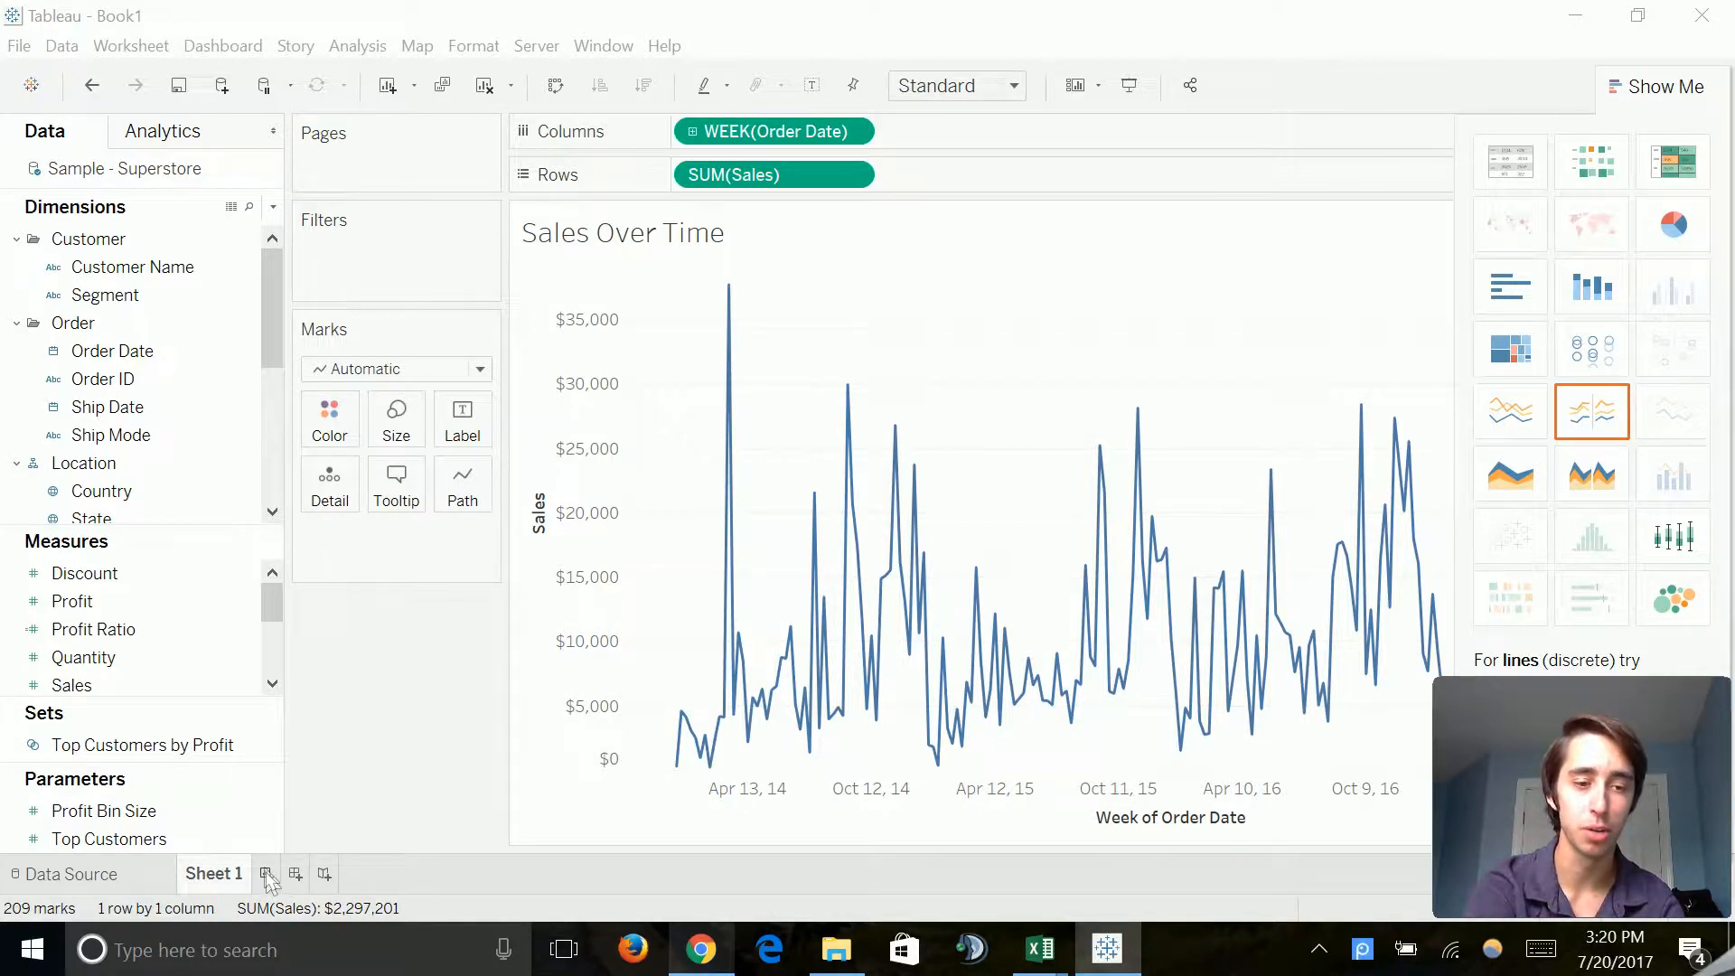
Step: Add a new blank worksheet, Sheet 2, beside the Sales Over Time sheet
click(268, 873)
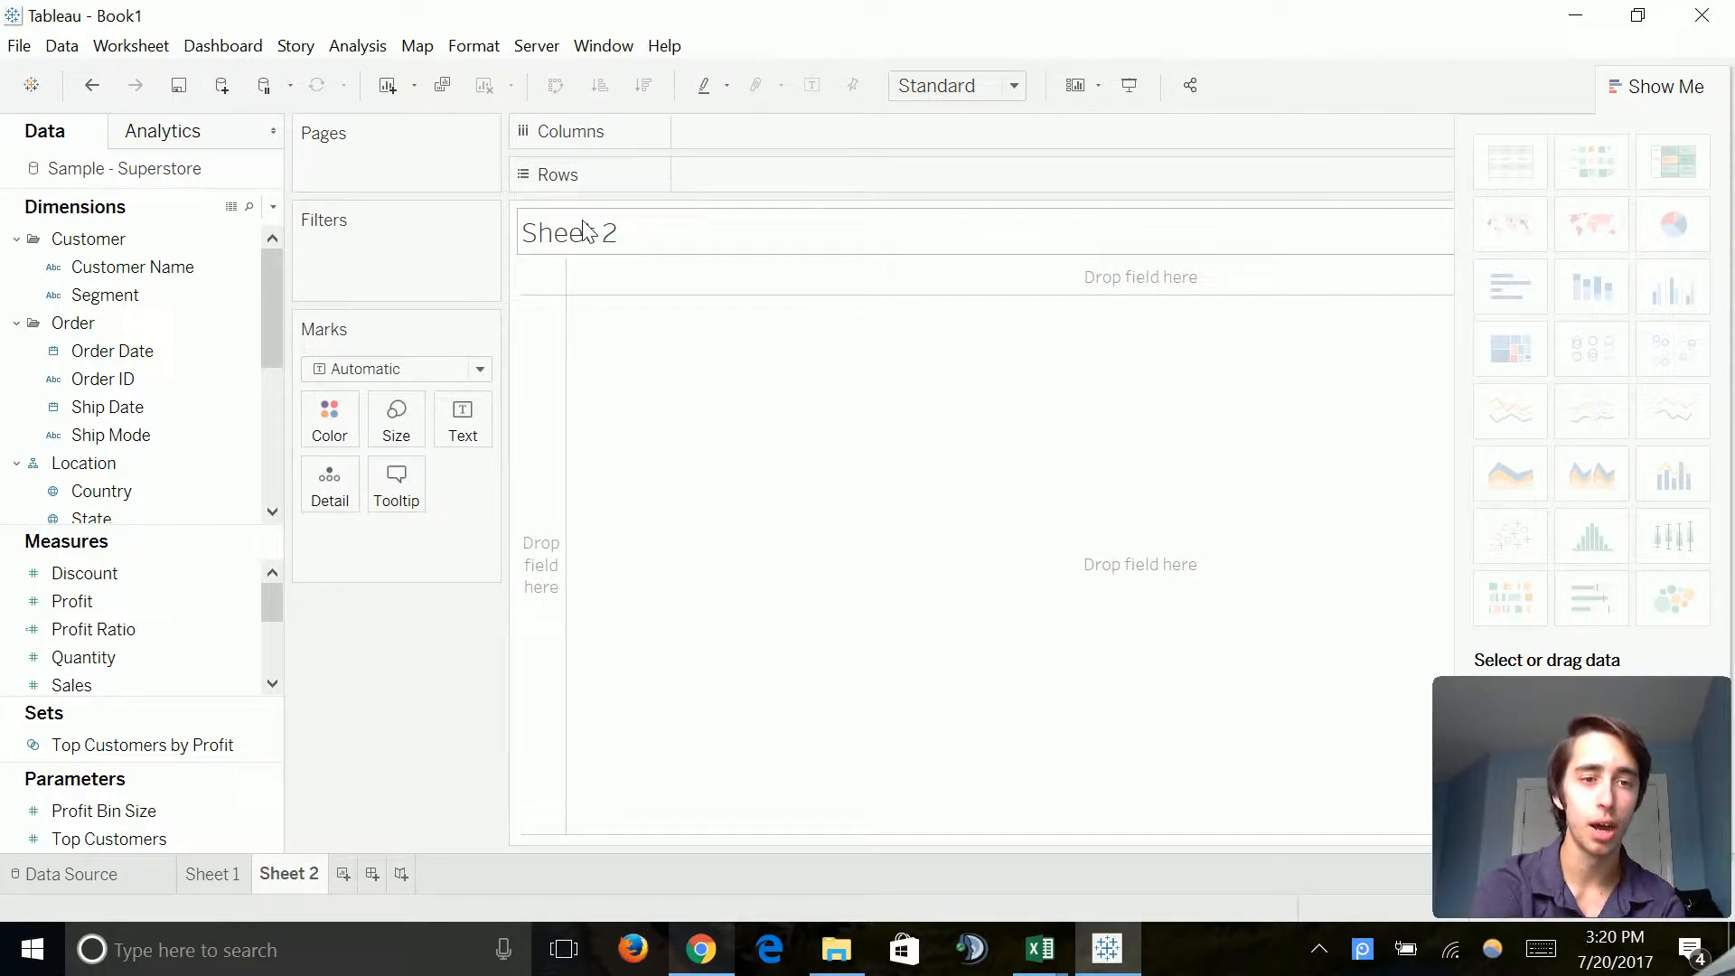
click(70, 600)
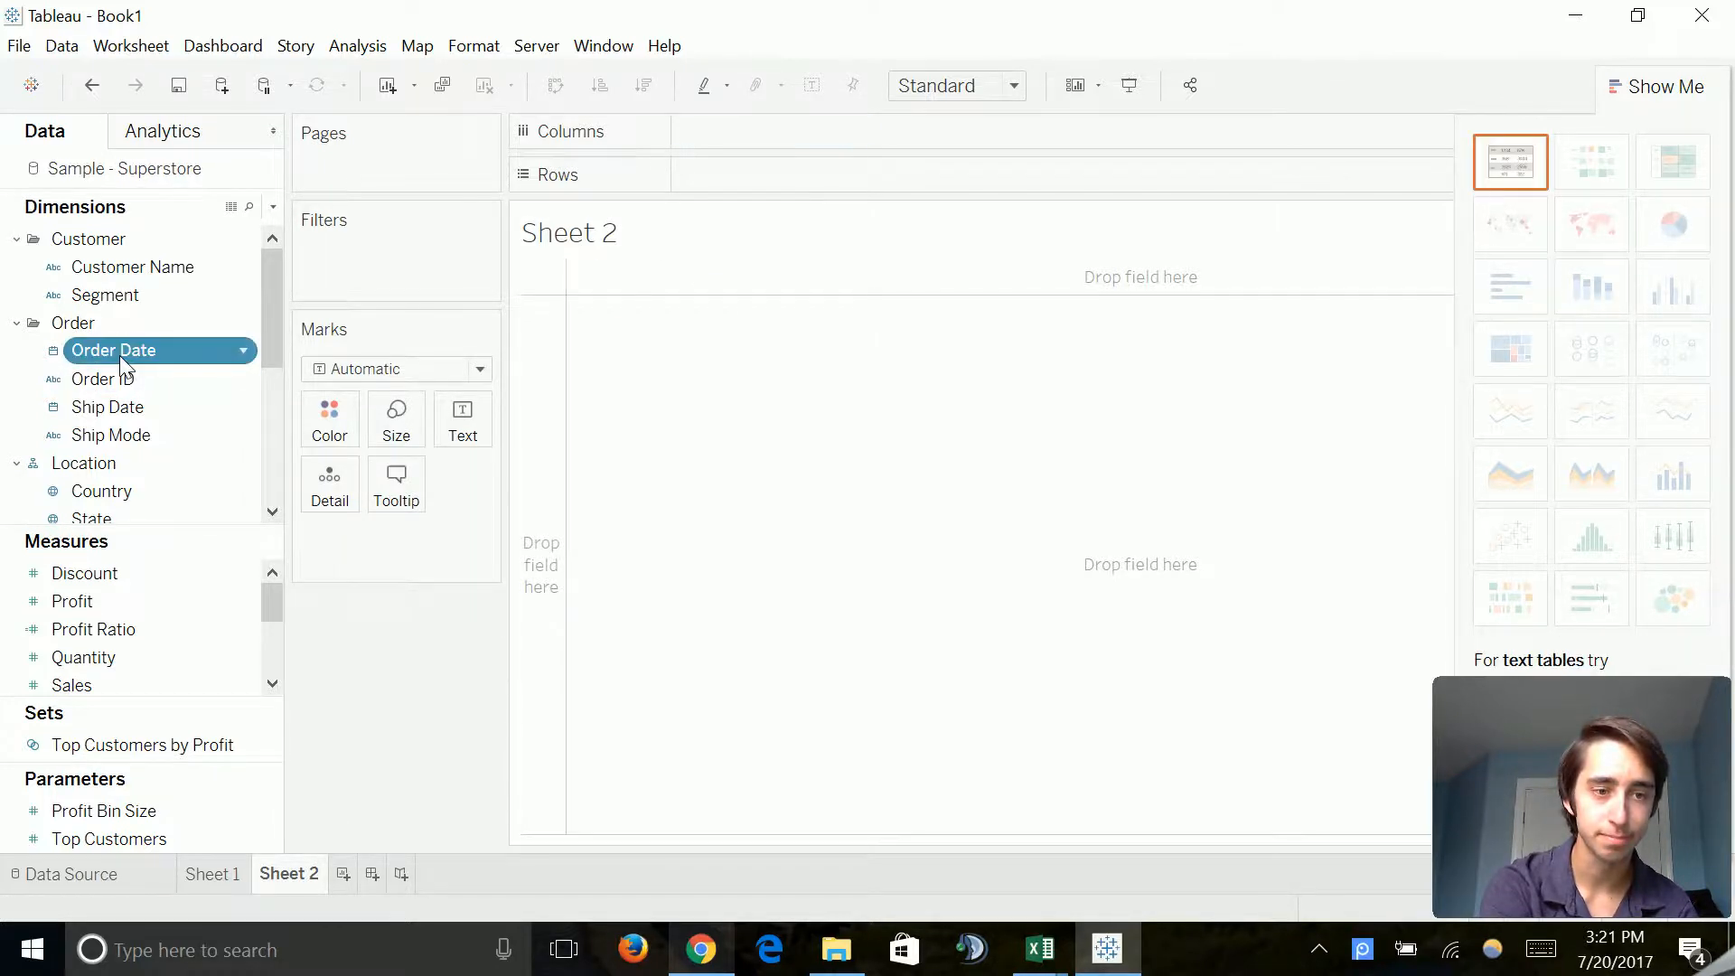
Step: Plot weekly Profit Ratio against Order Date on Sheet 2 as a continuous area chart
drag(110, 350, 774, 130)
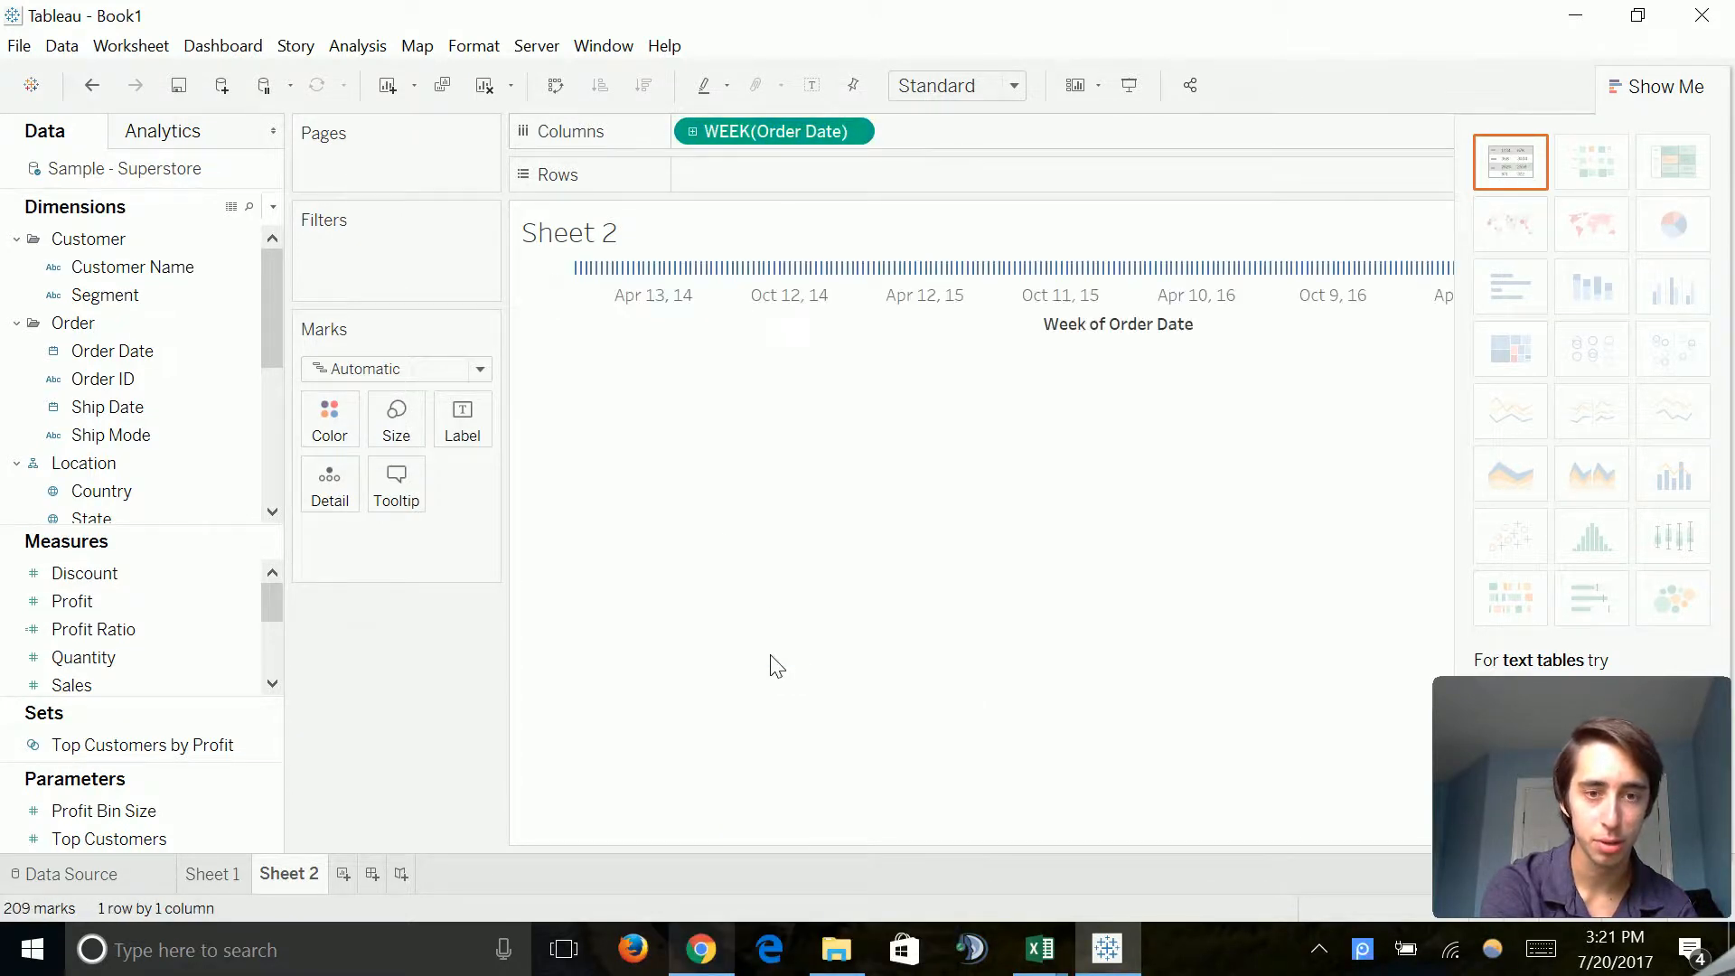
click(70, 601)
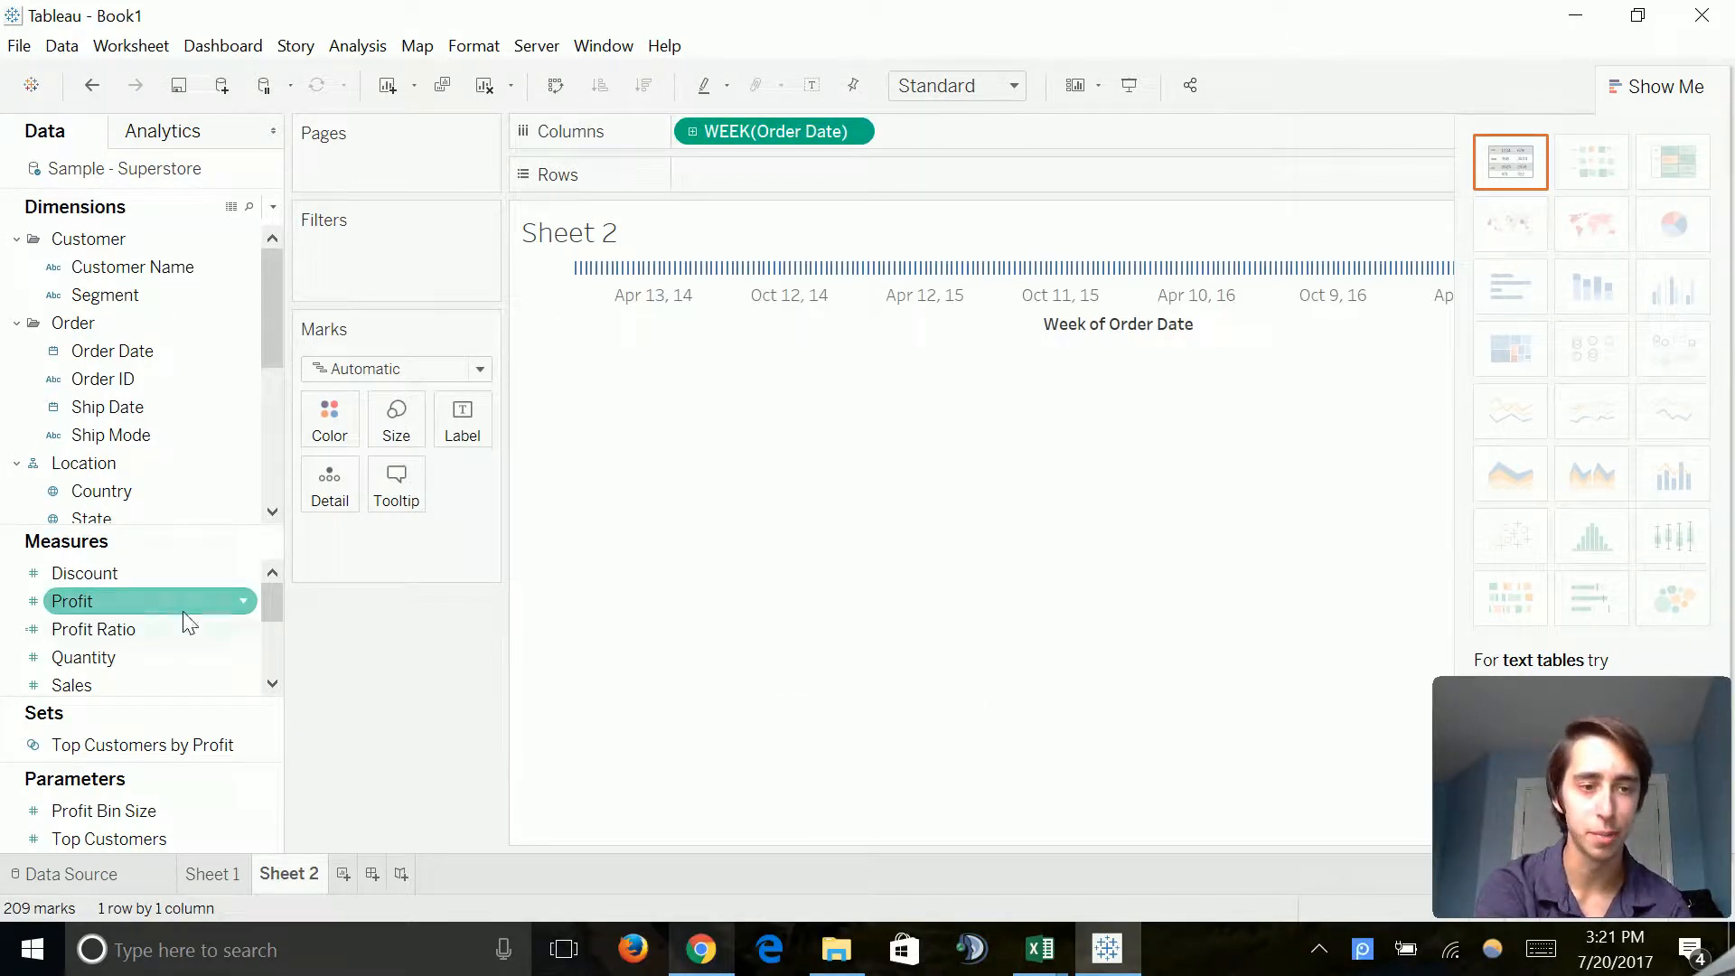
click(93, 629)
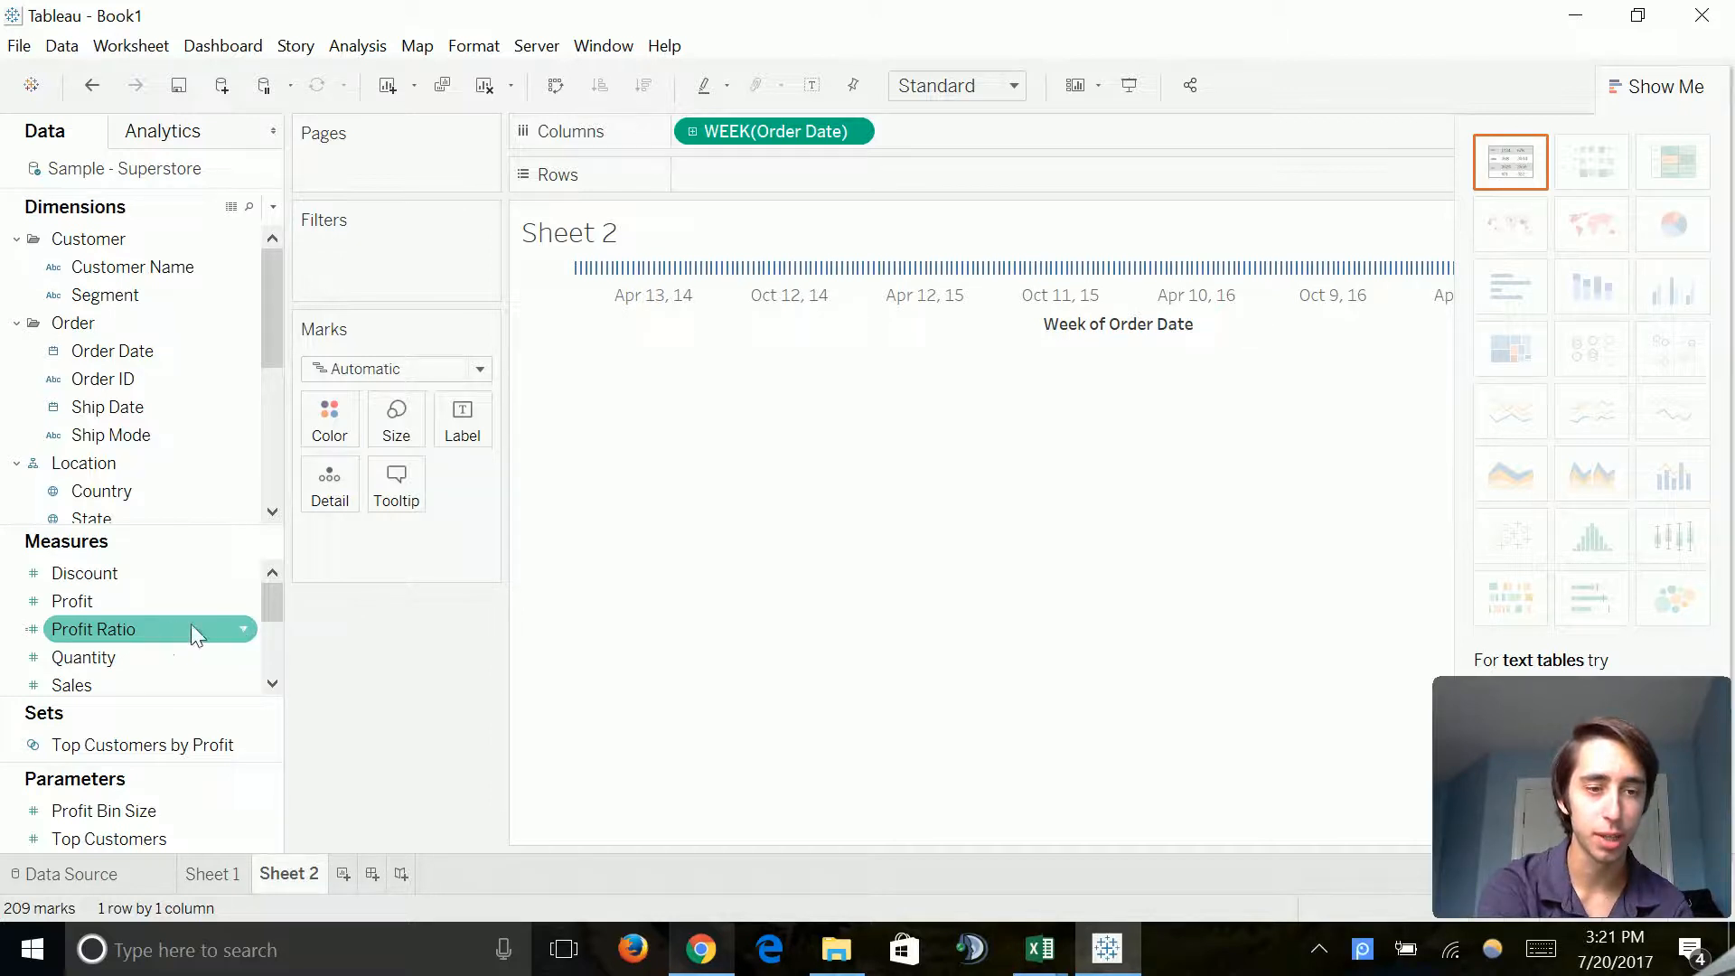
drag(93, 629, 773, 173)
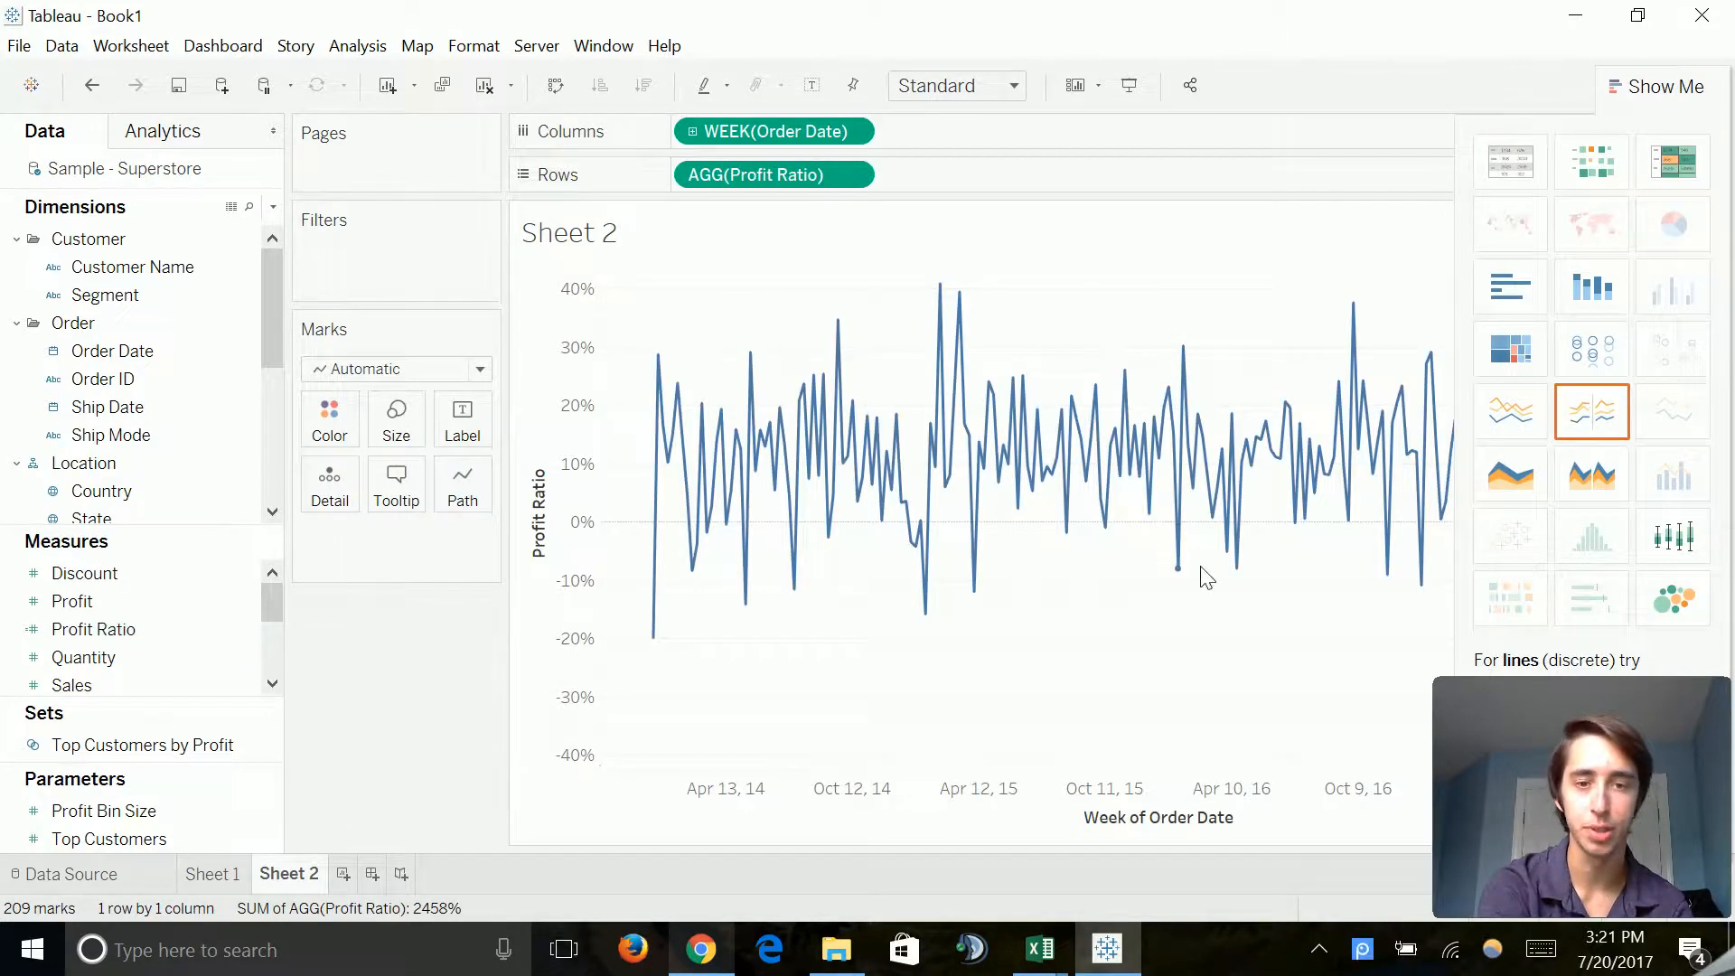
mouse_move(1295, 700)
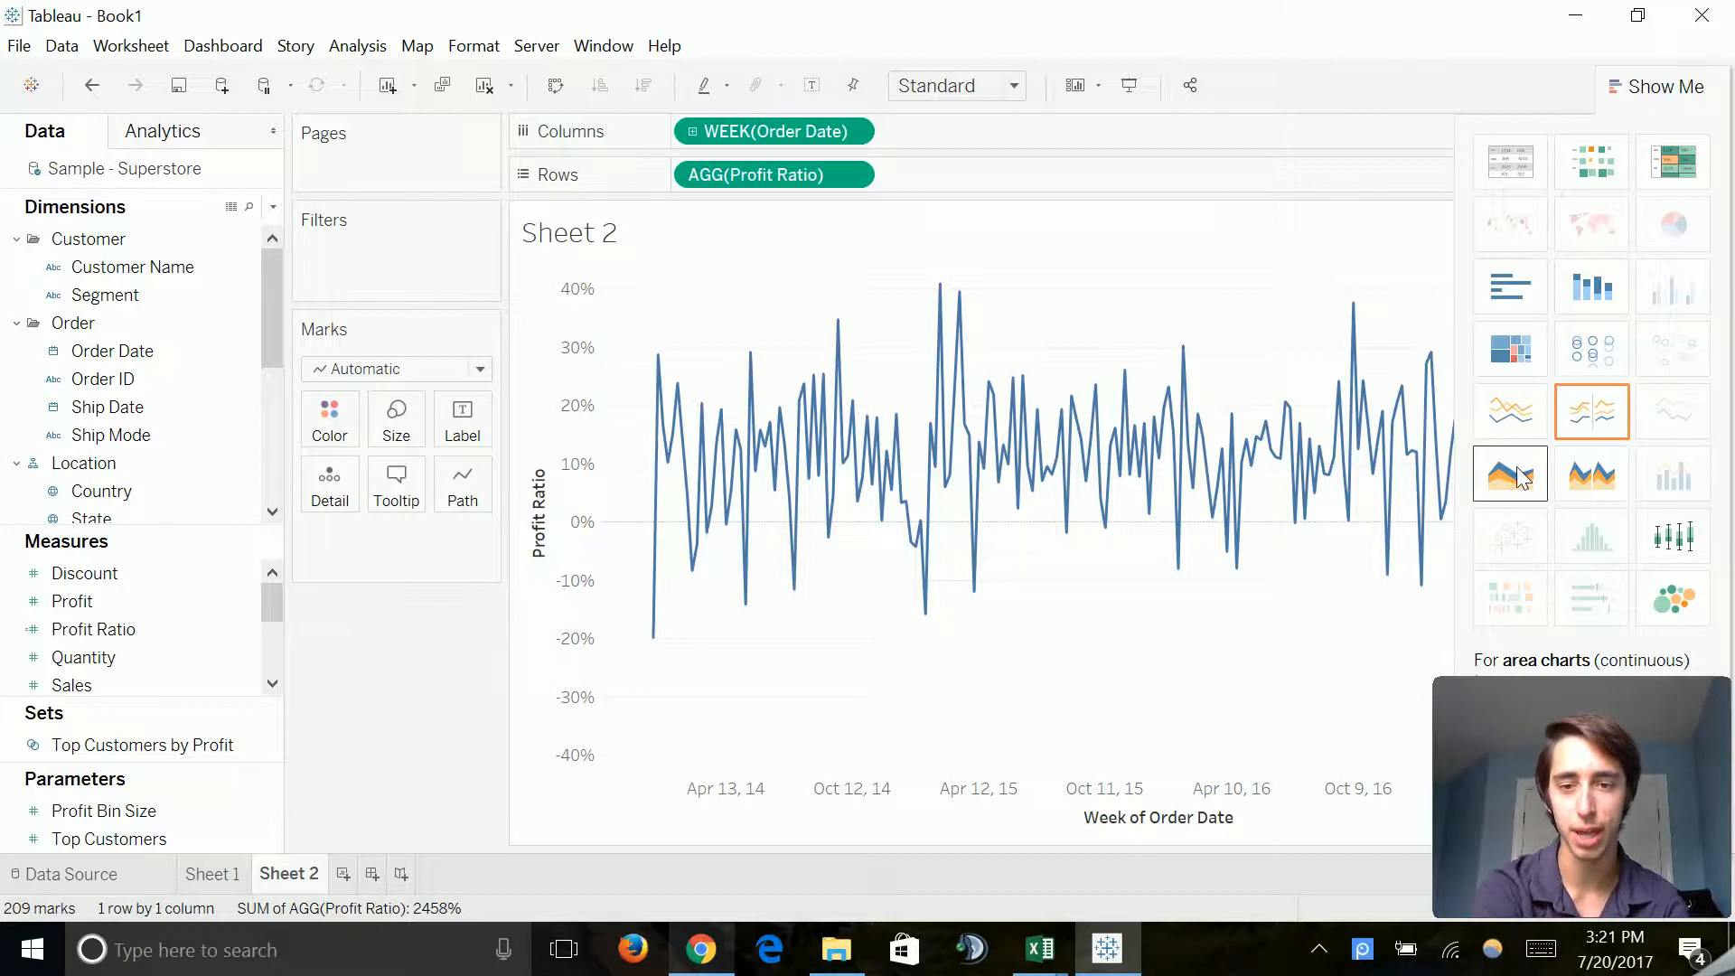
click(1508, 473)
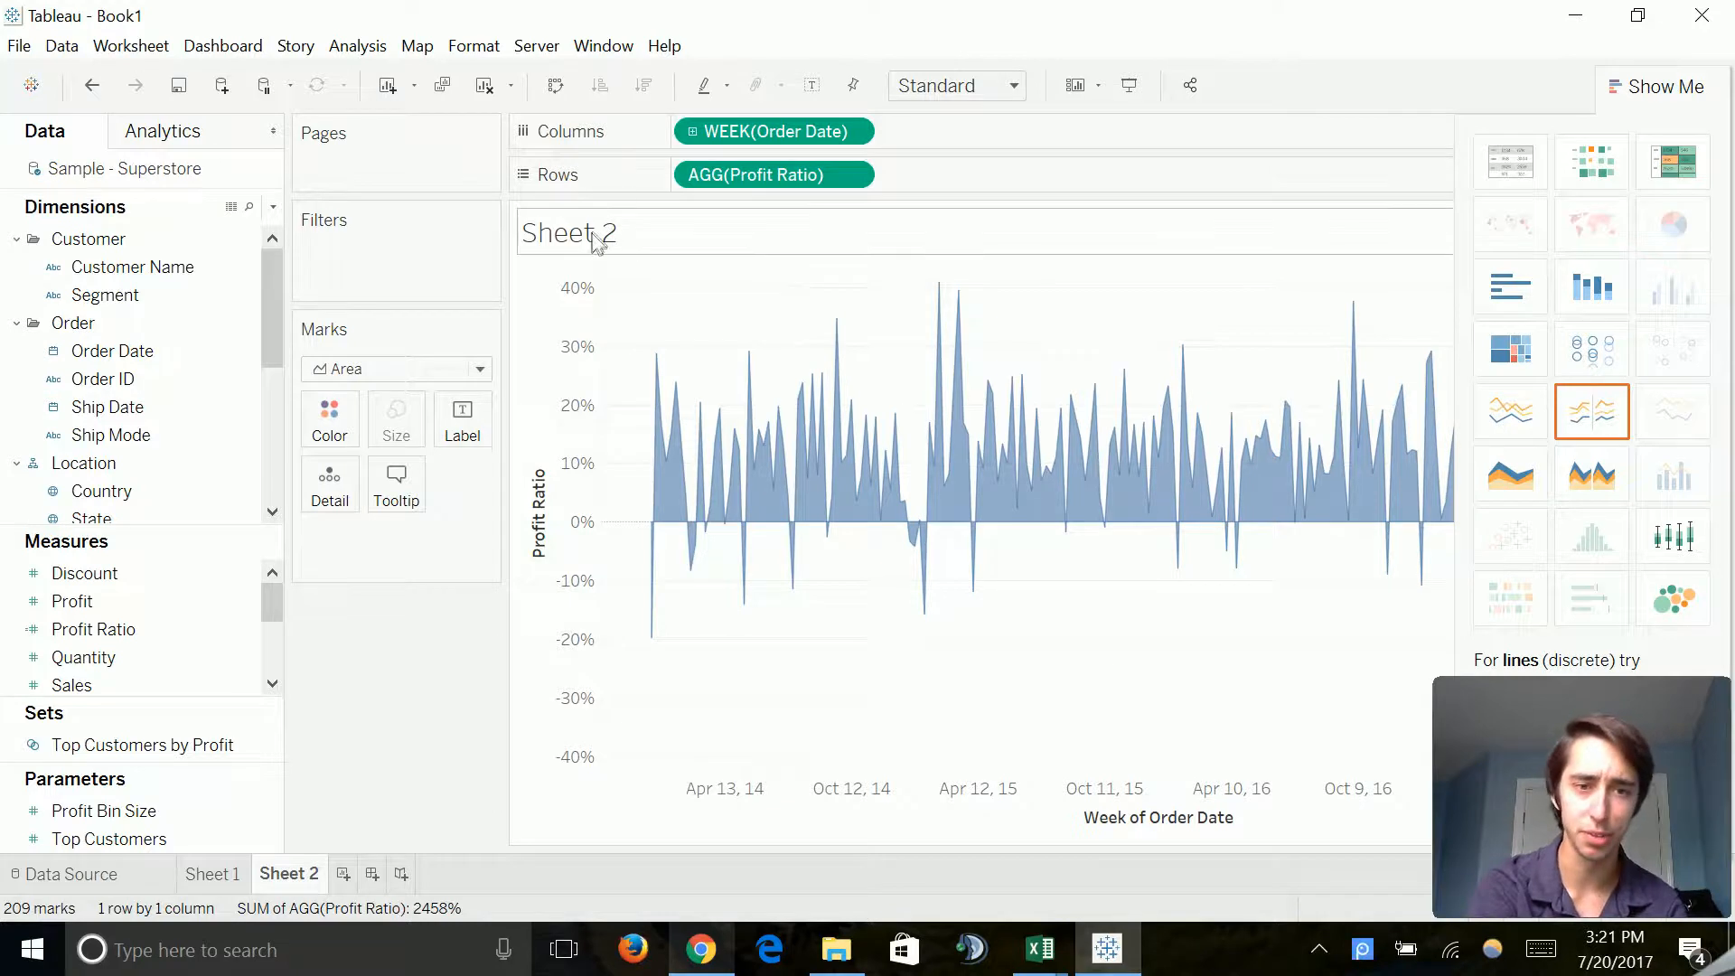
Step: Replace the default <Sheet Name> chart title with 'Profit Ratio Over Time'
double_click(568, 232)
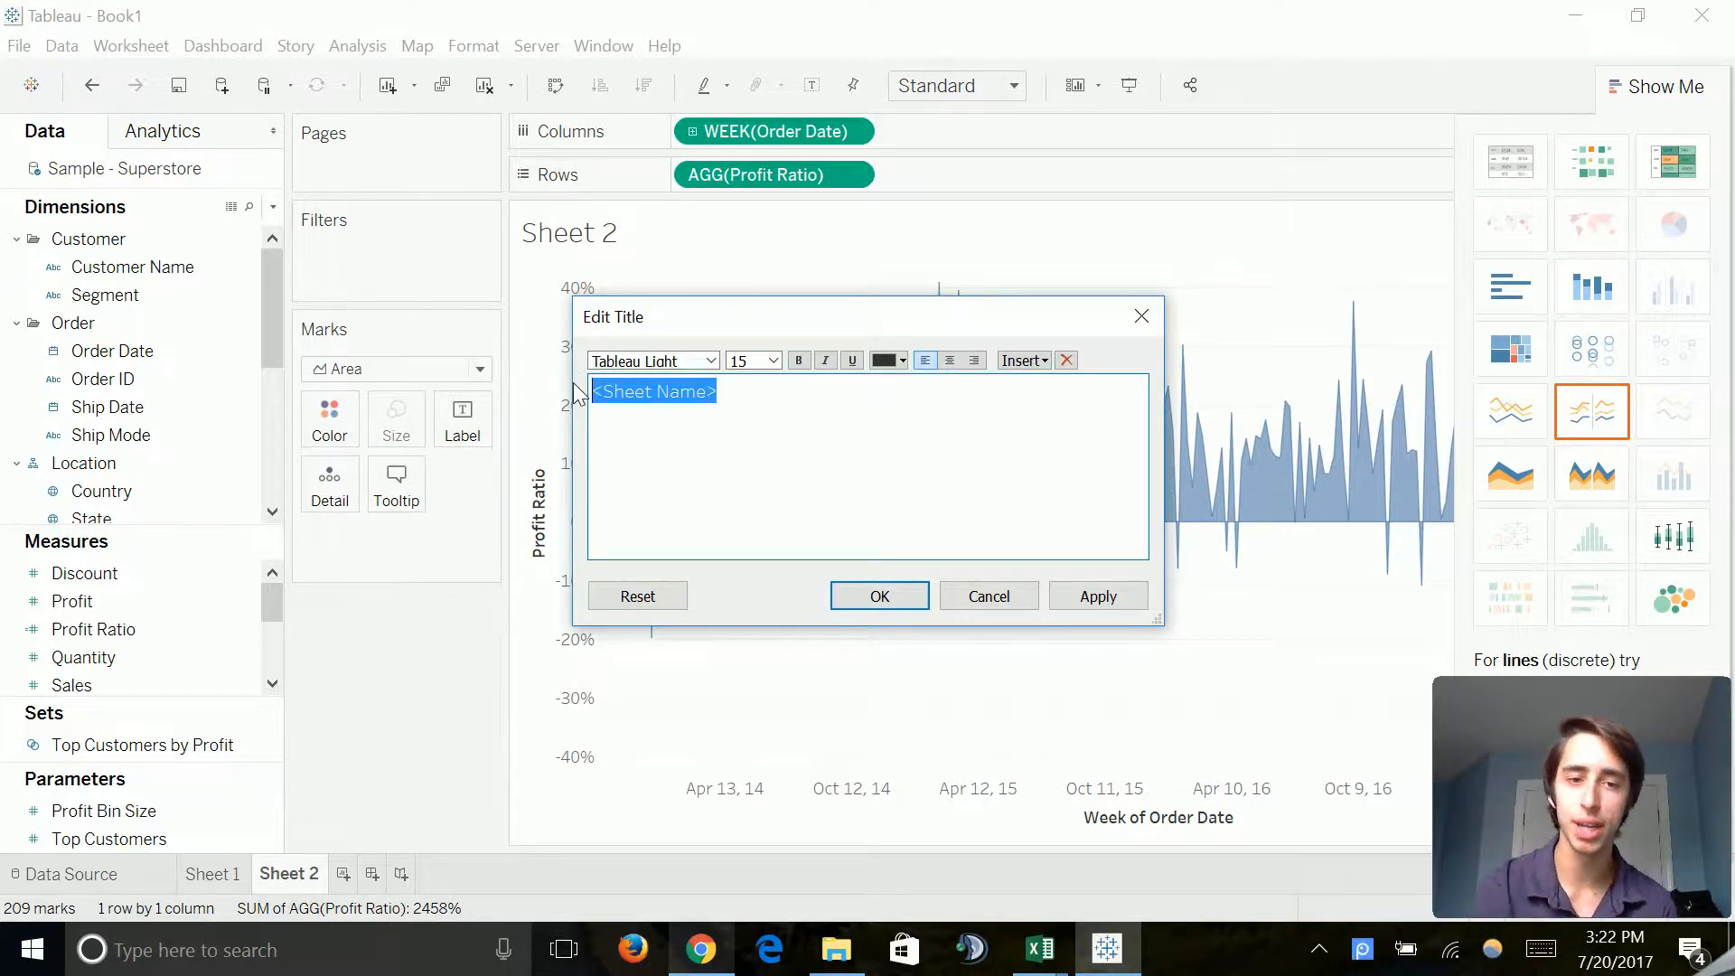
key(Delete)
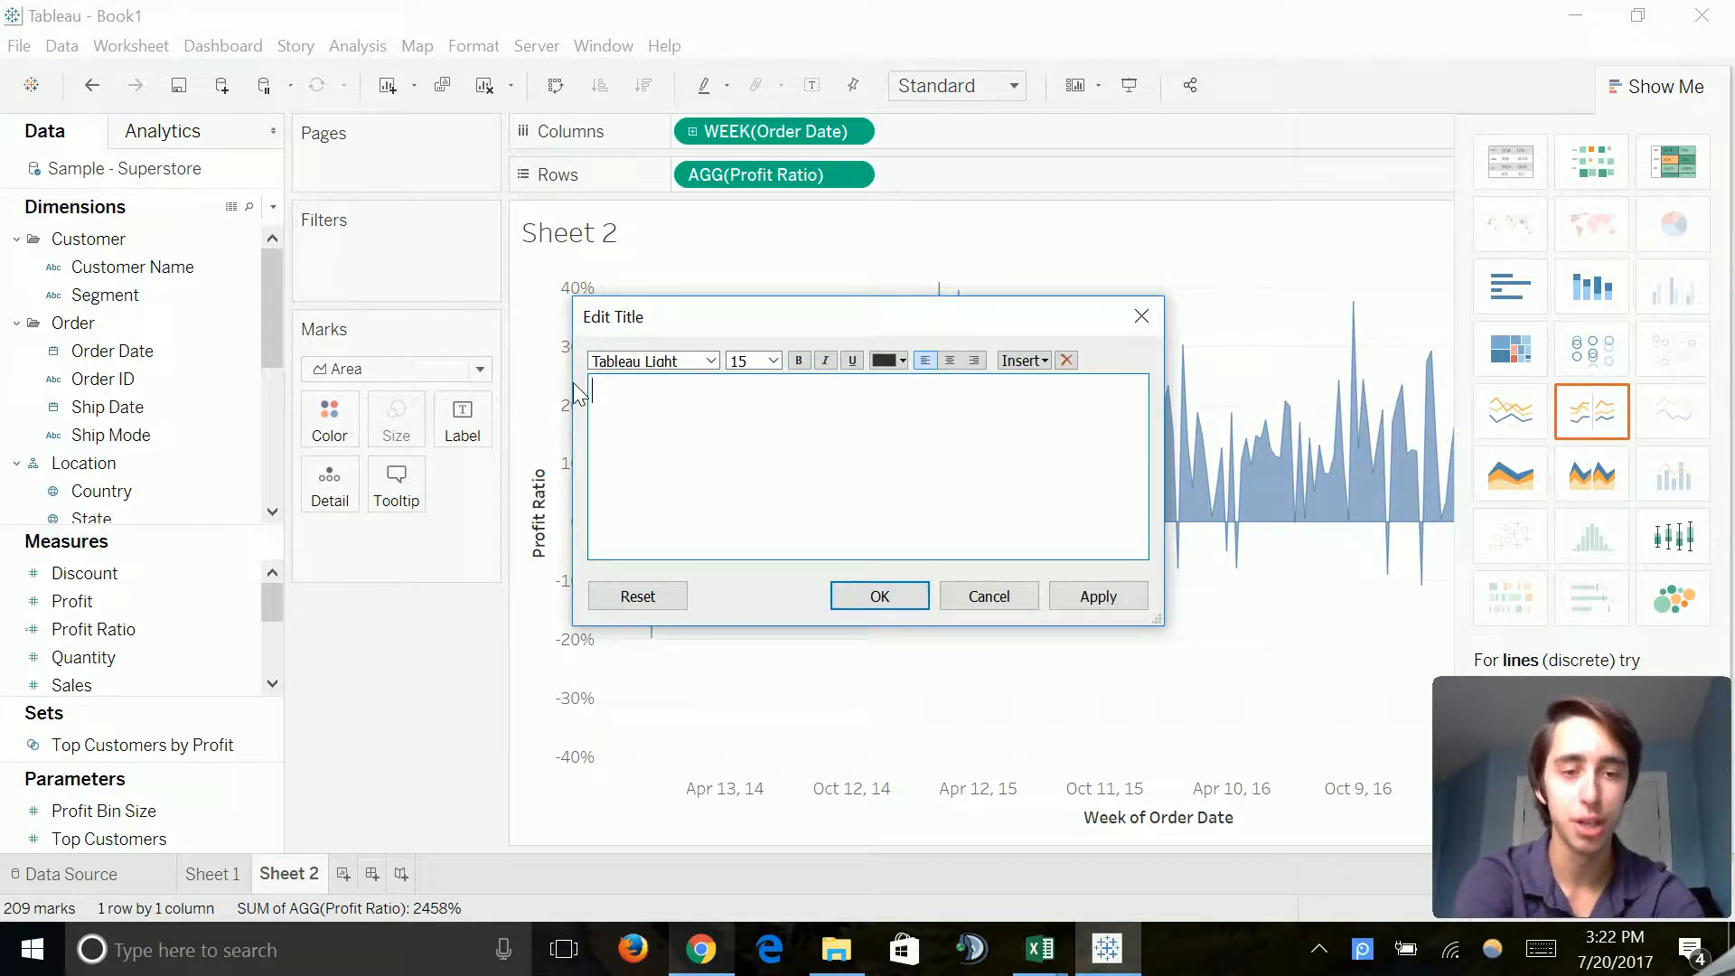
text(Profit Ra)
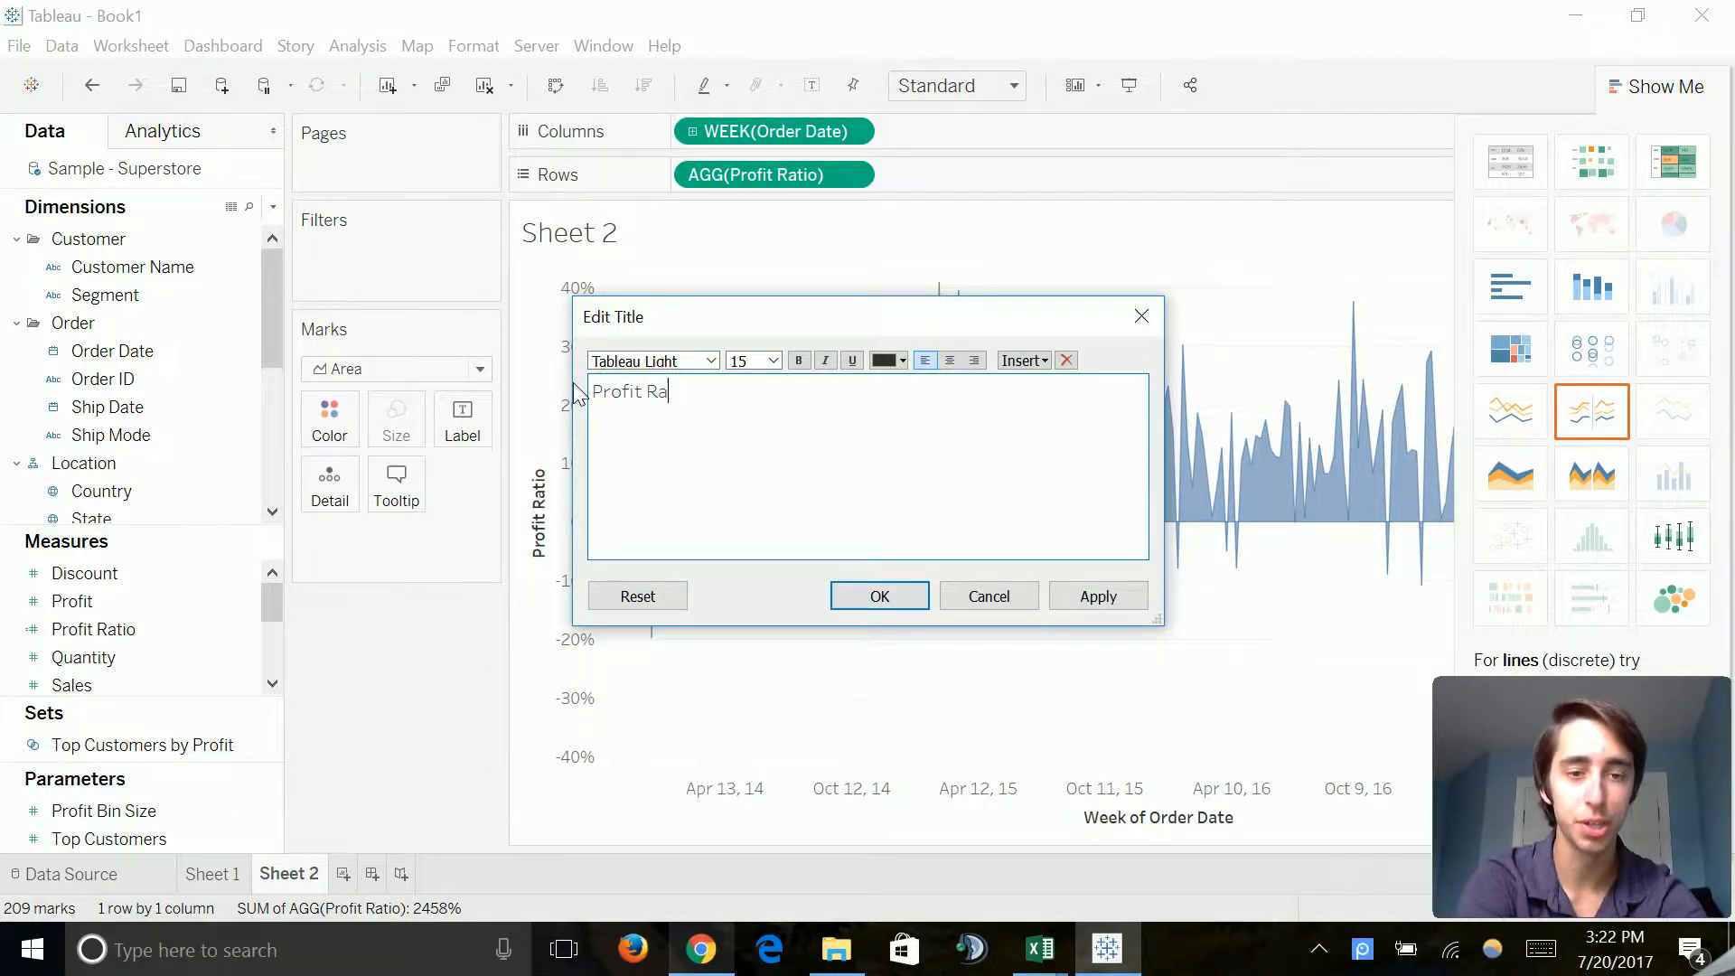
text(tio Over T)
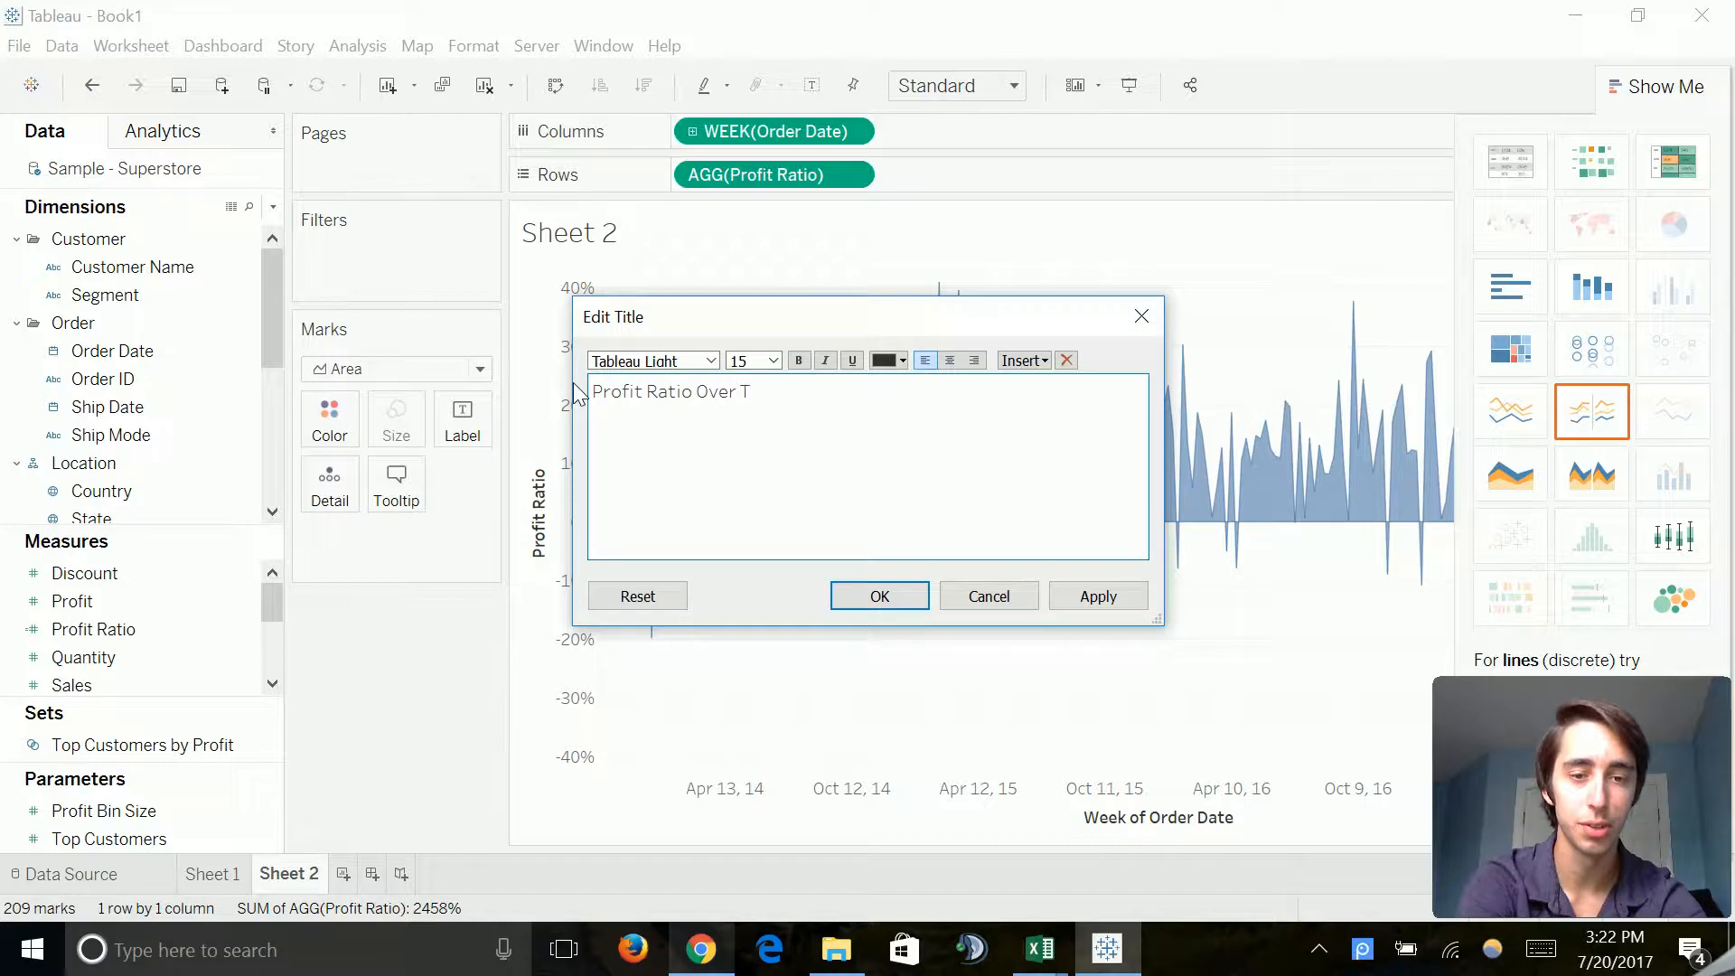
text(ime)
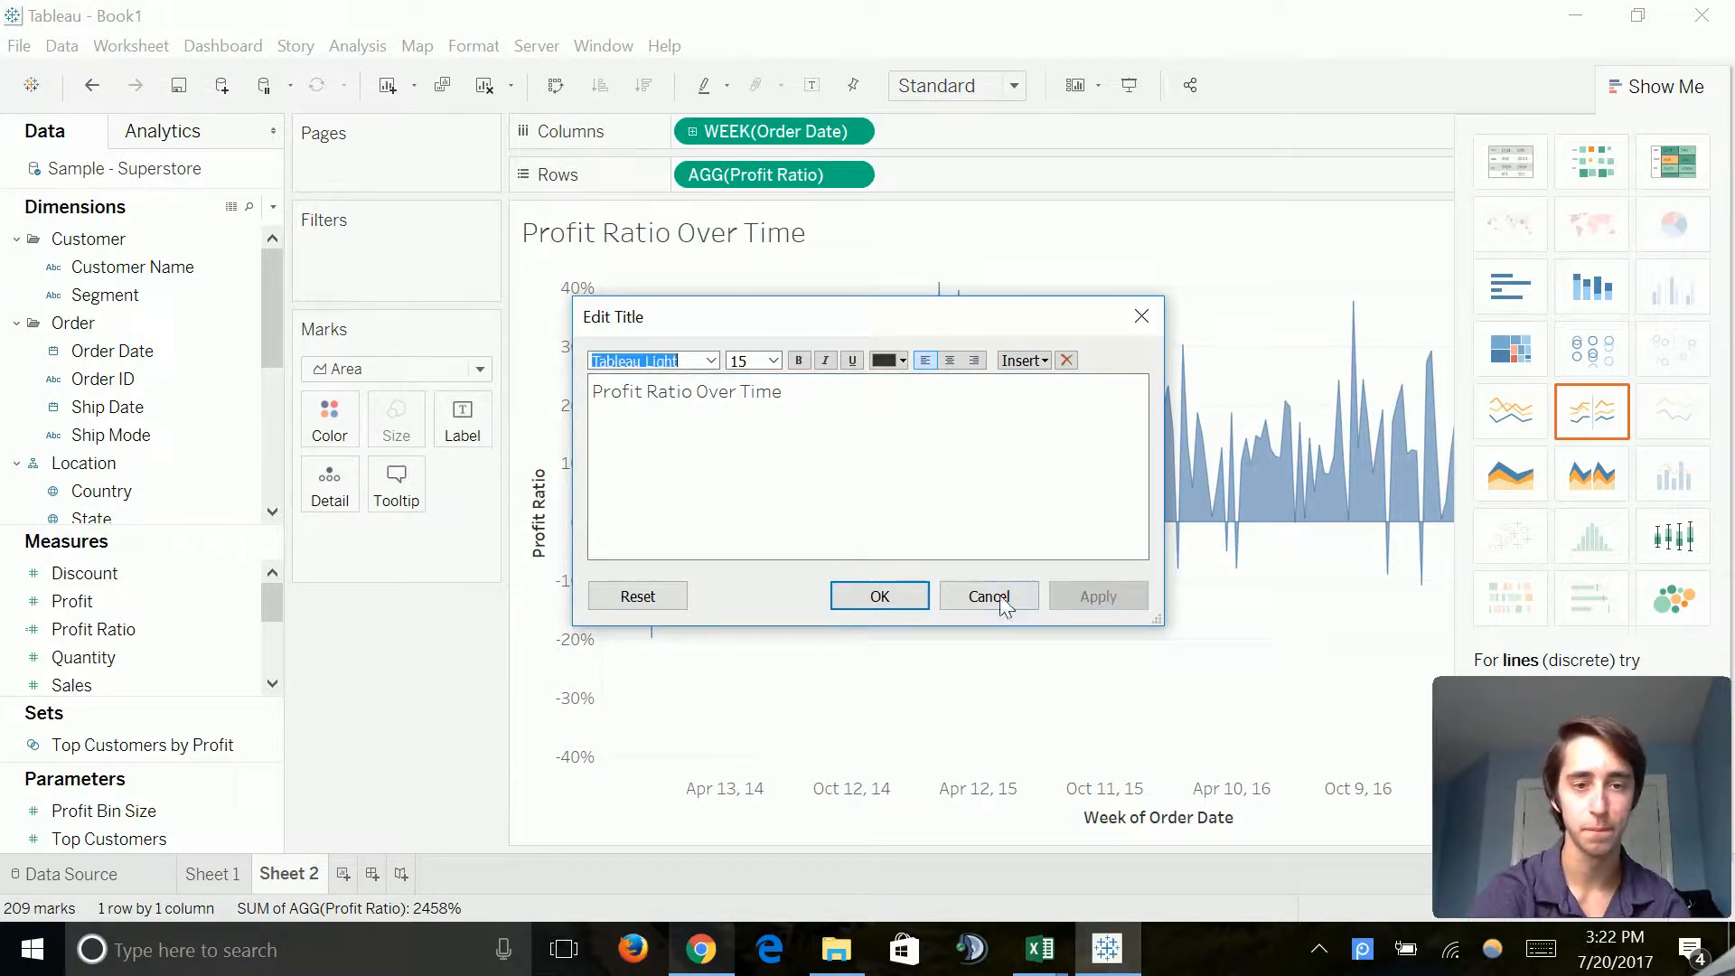
click(986, 595)
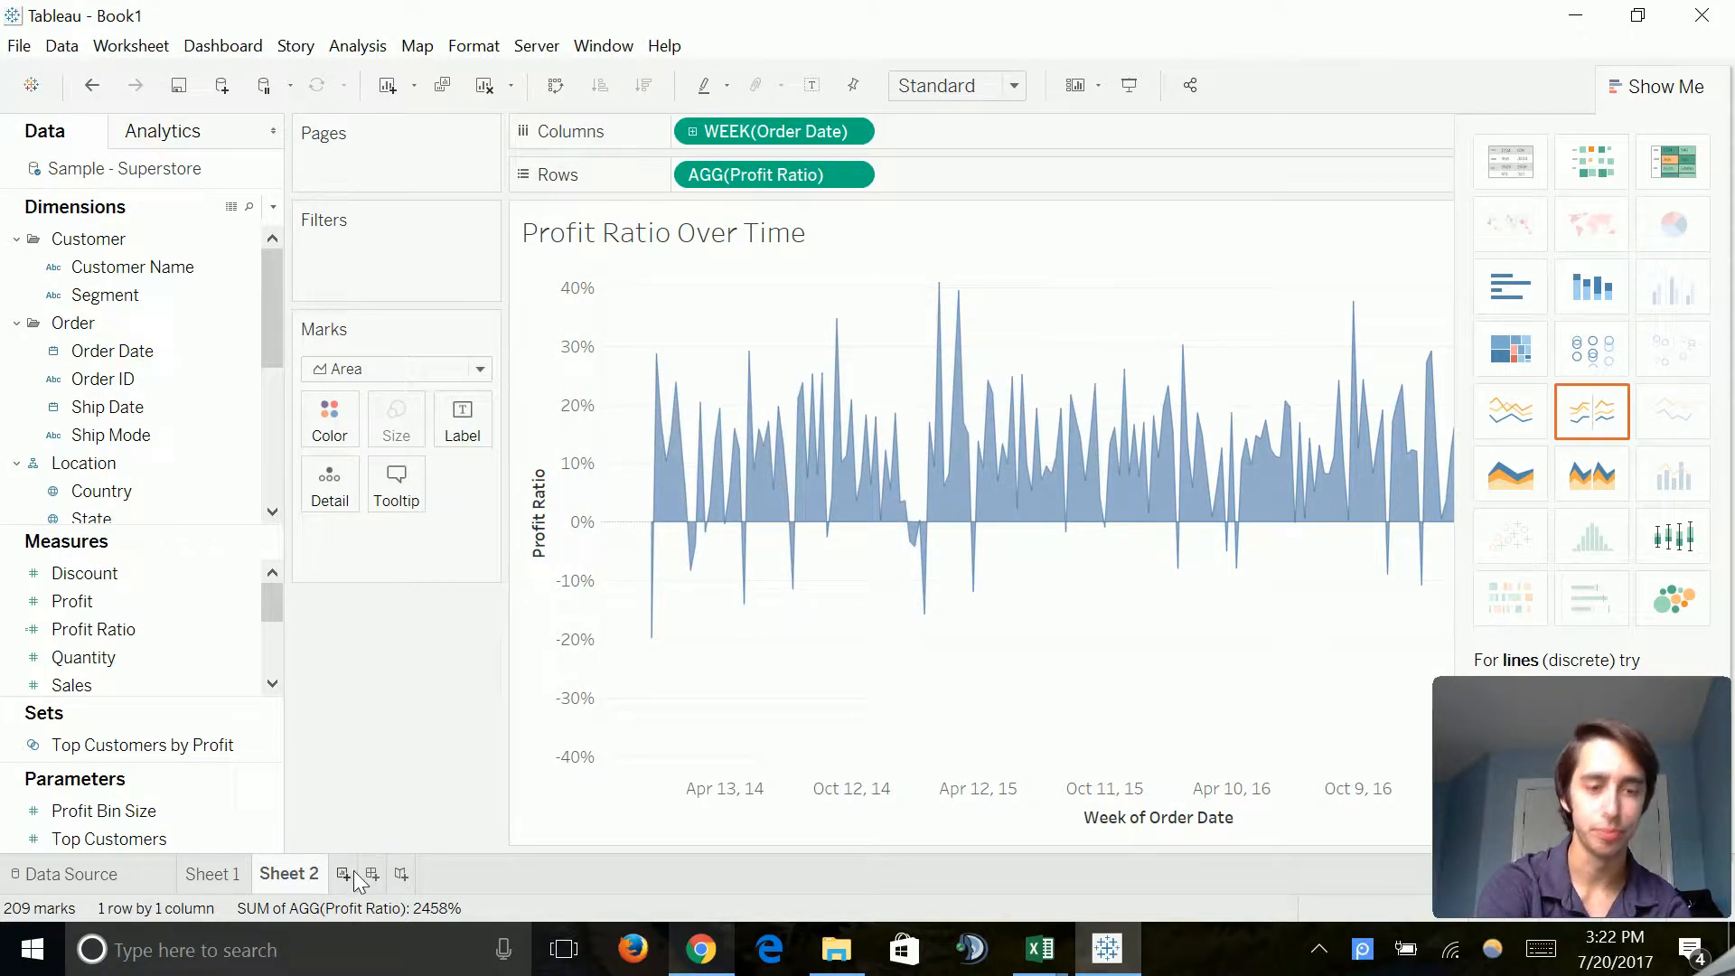
mouse_move(371, 873)
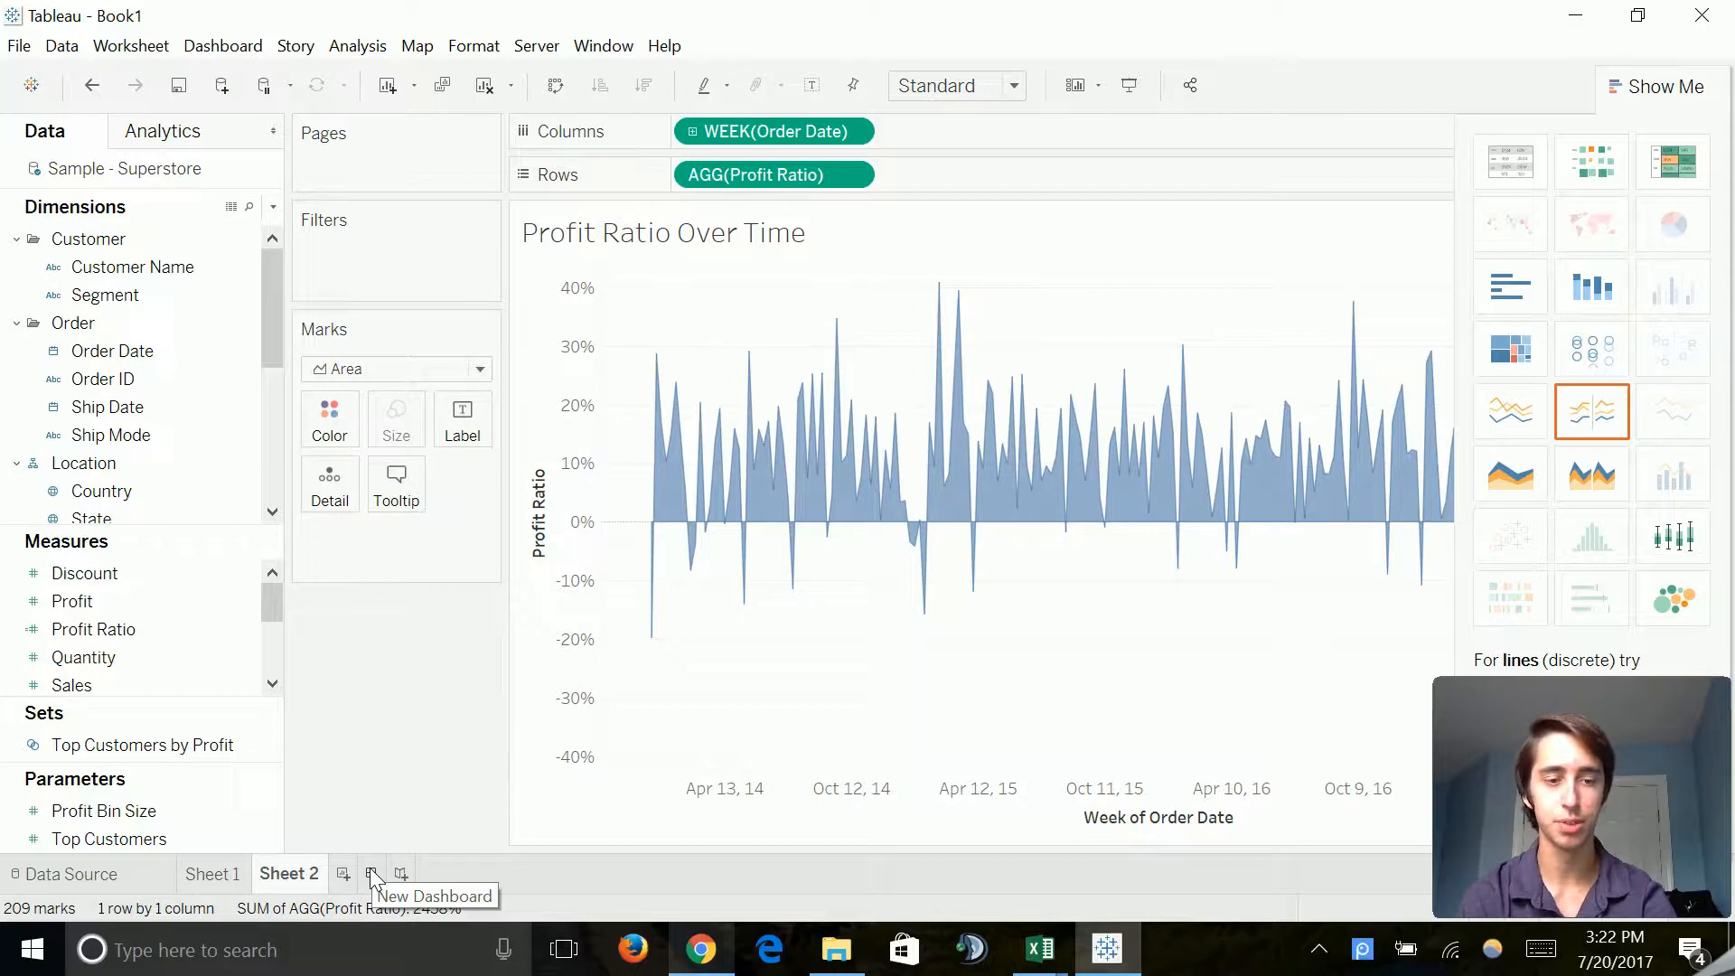
Step: Create Dashboard 1 with Sales Over Time above Profit Ratio Over Time, sized 1000 × 800
click(374, 873)
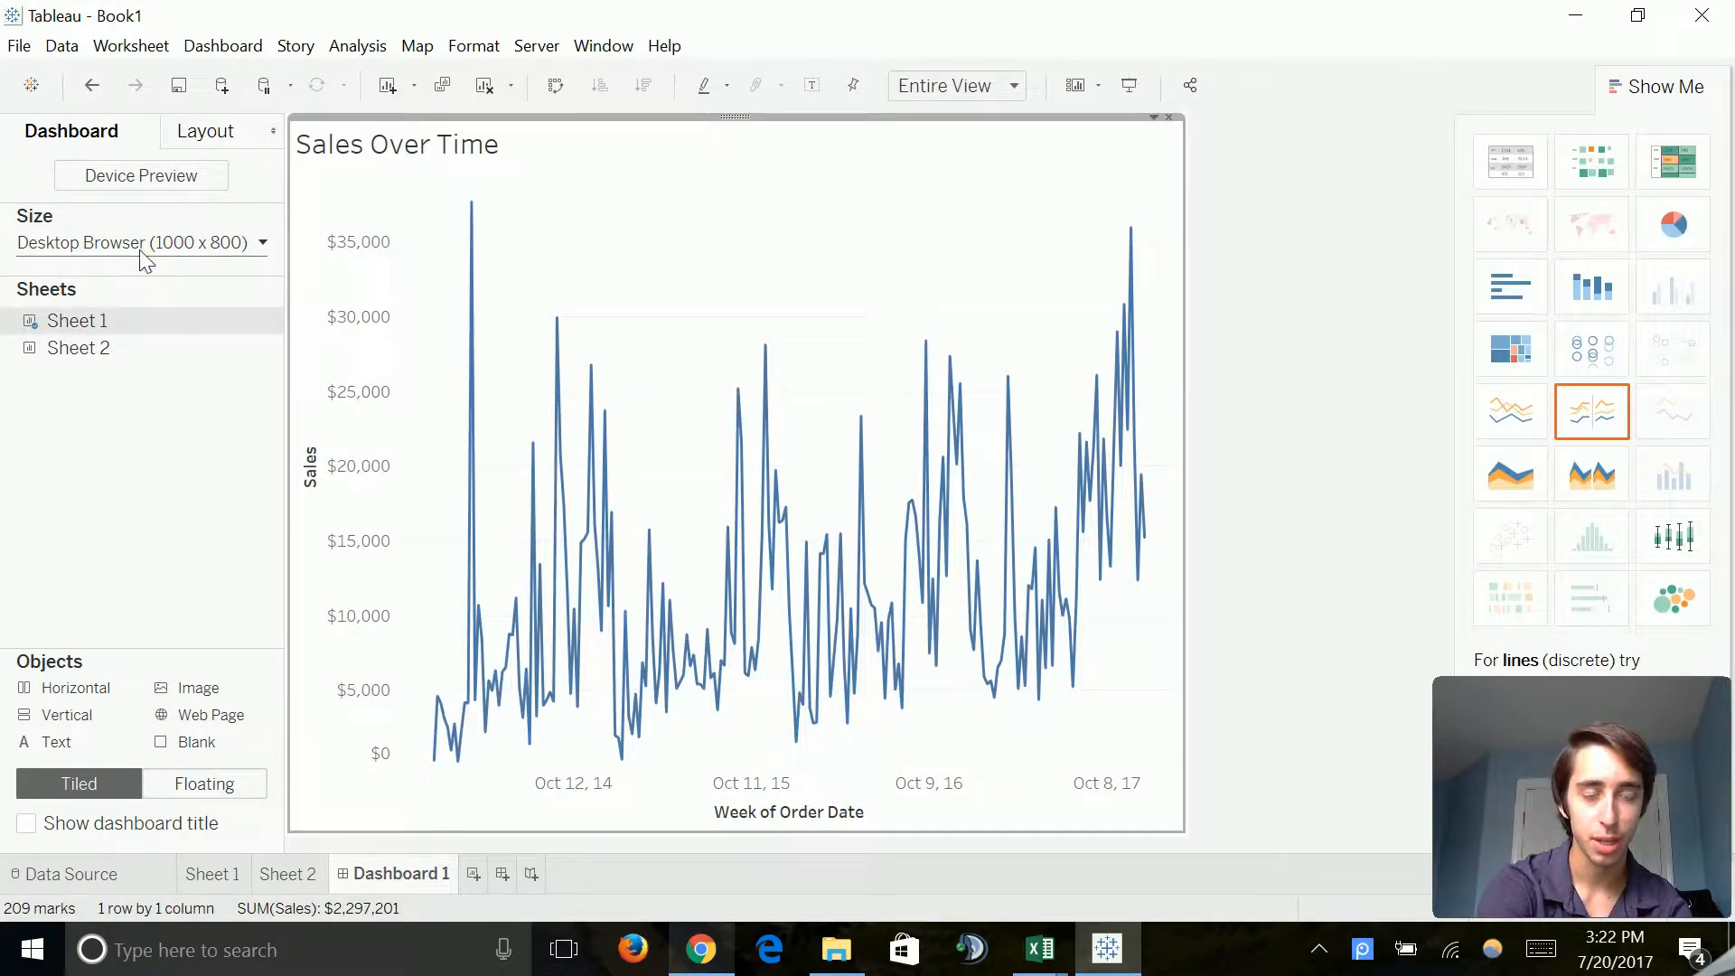
mouse_move(77, 347)
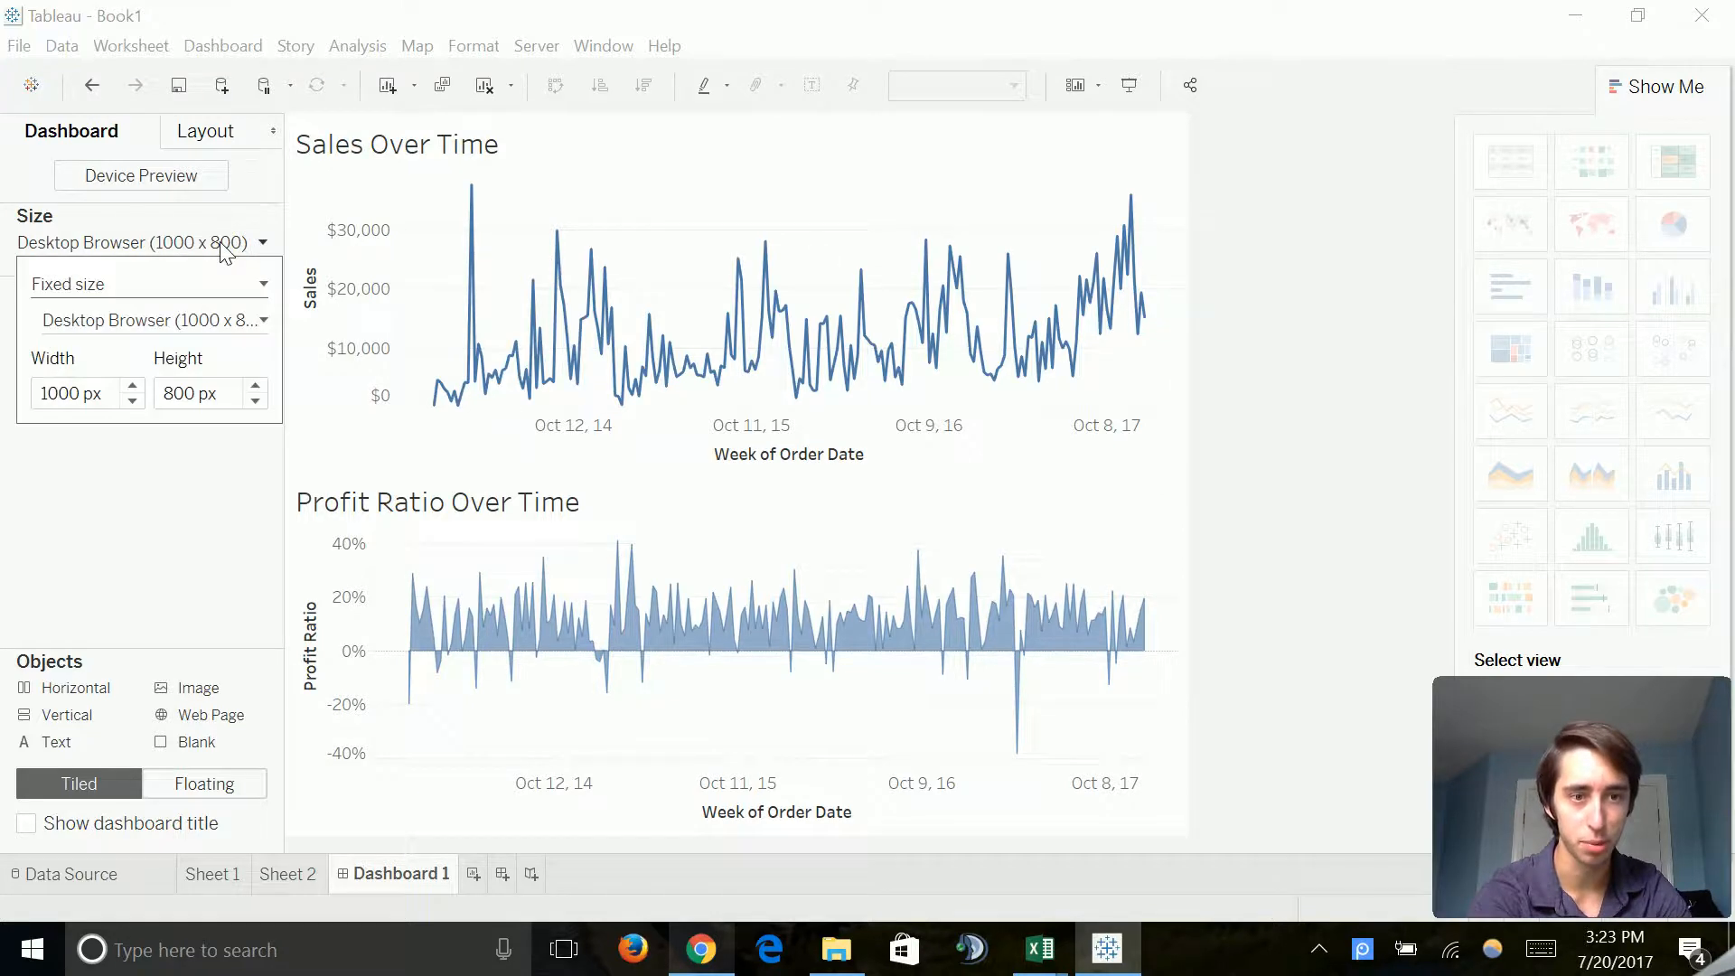
click(149, 320)
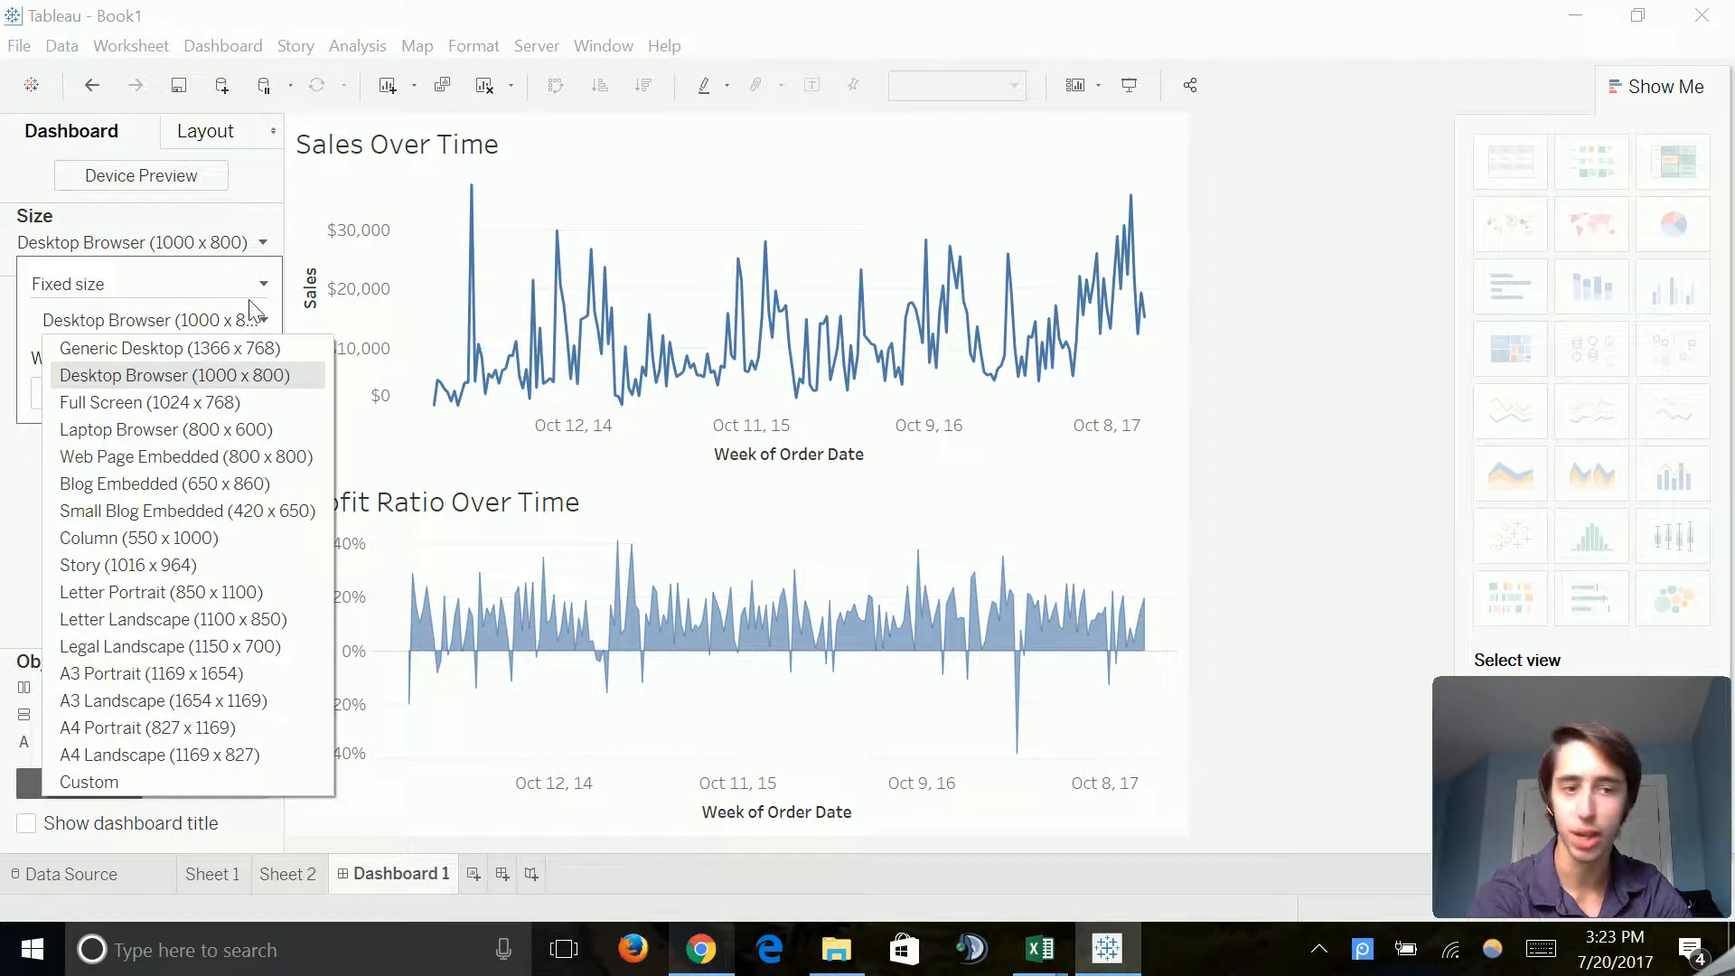
click(173, 375)
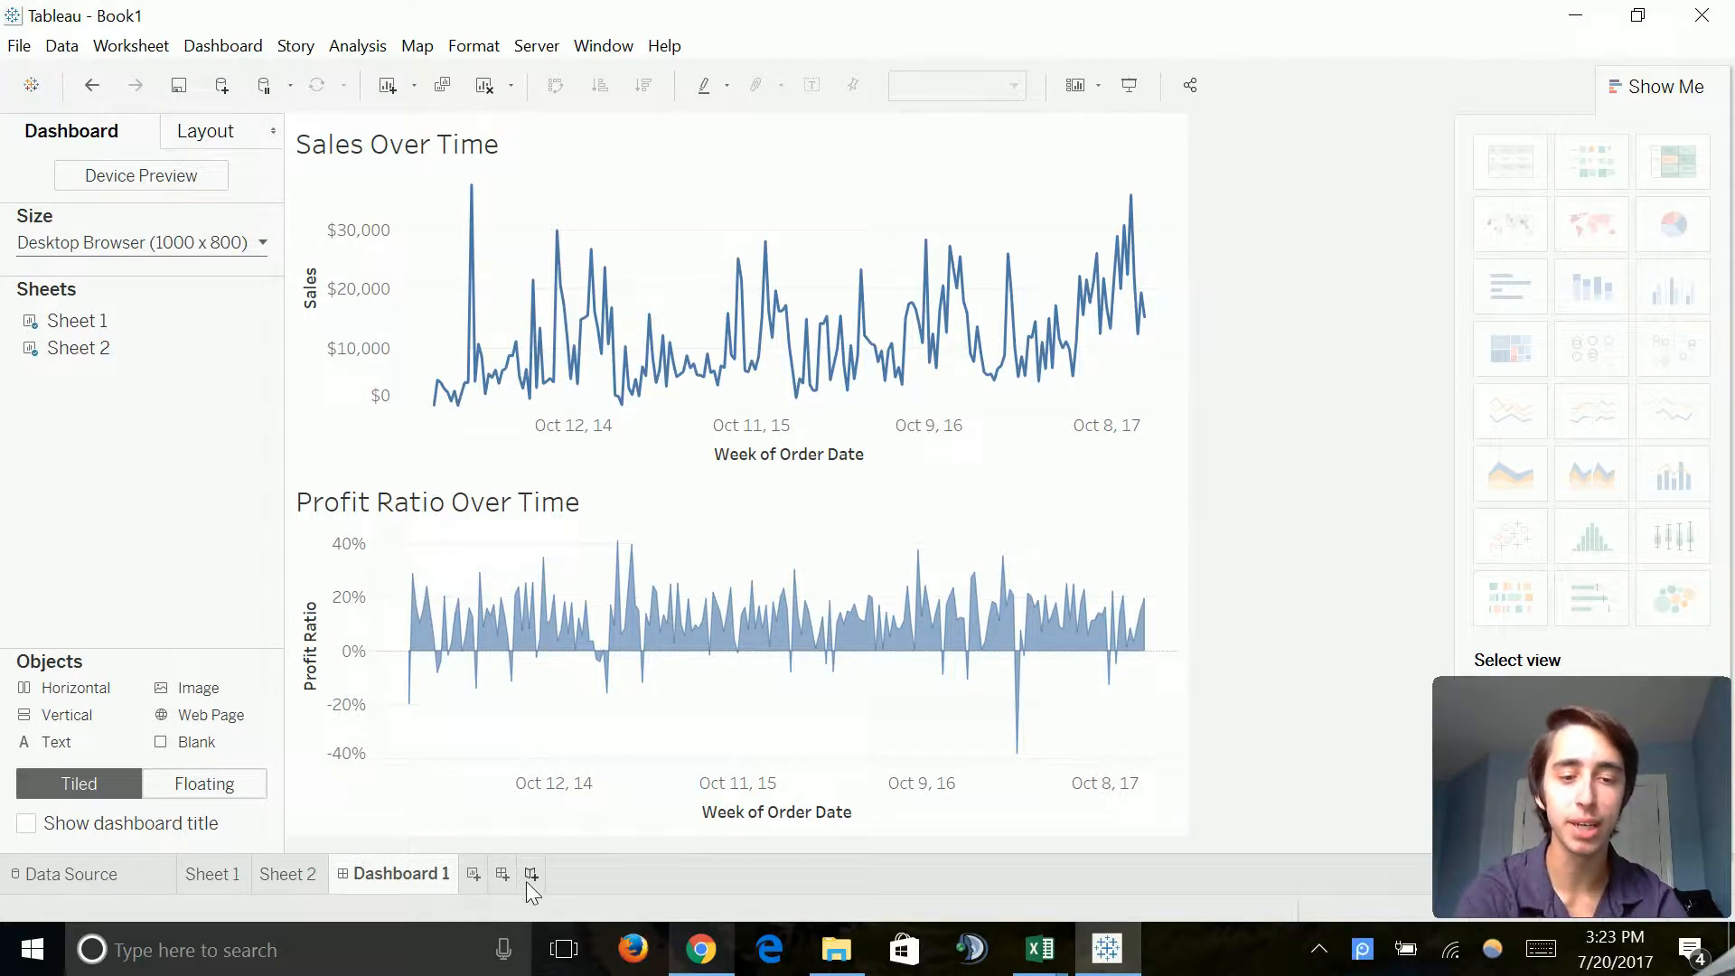
Step: Add a new blank story, Story 1, to the workbook
click(531, 873)
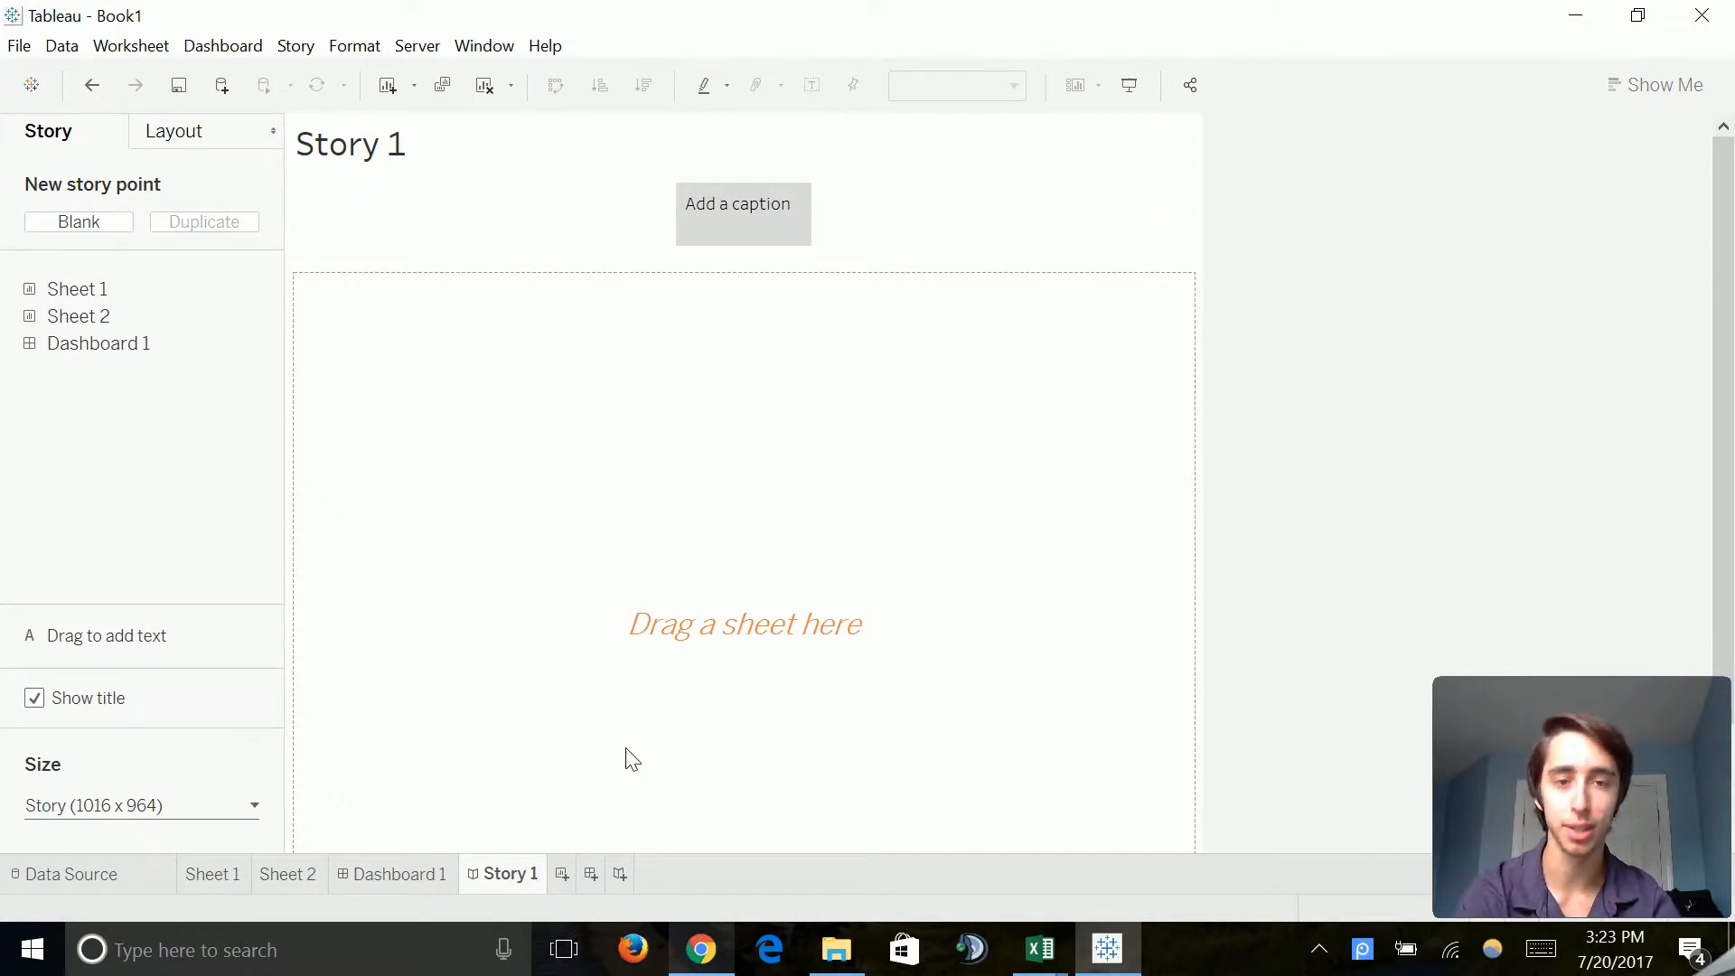
mouse_move(802, 379)
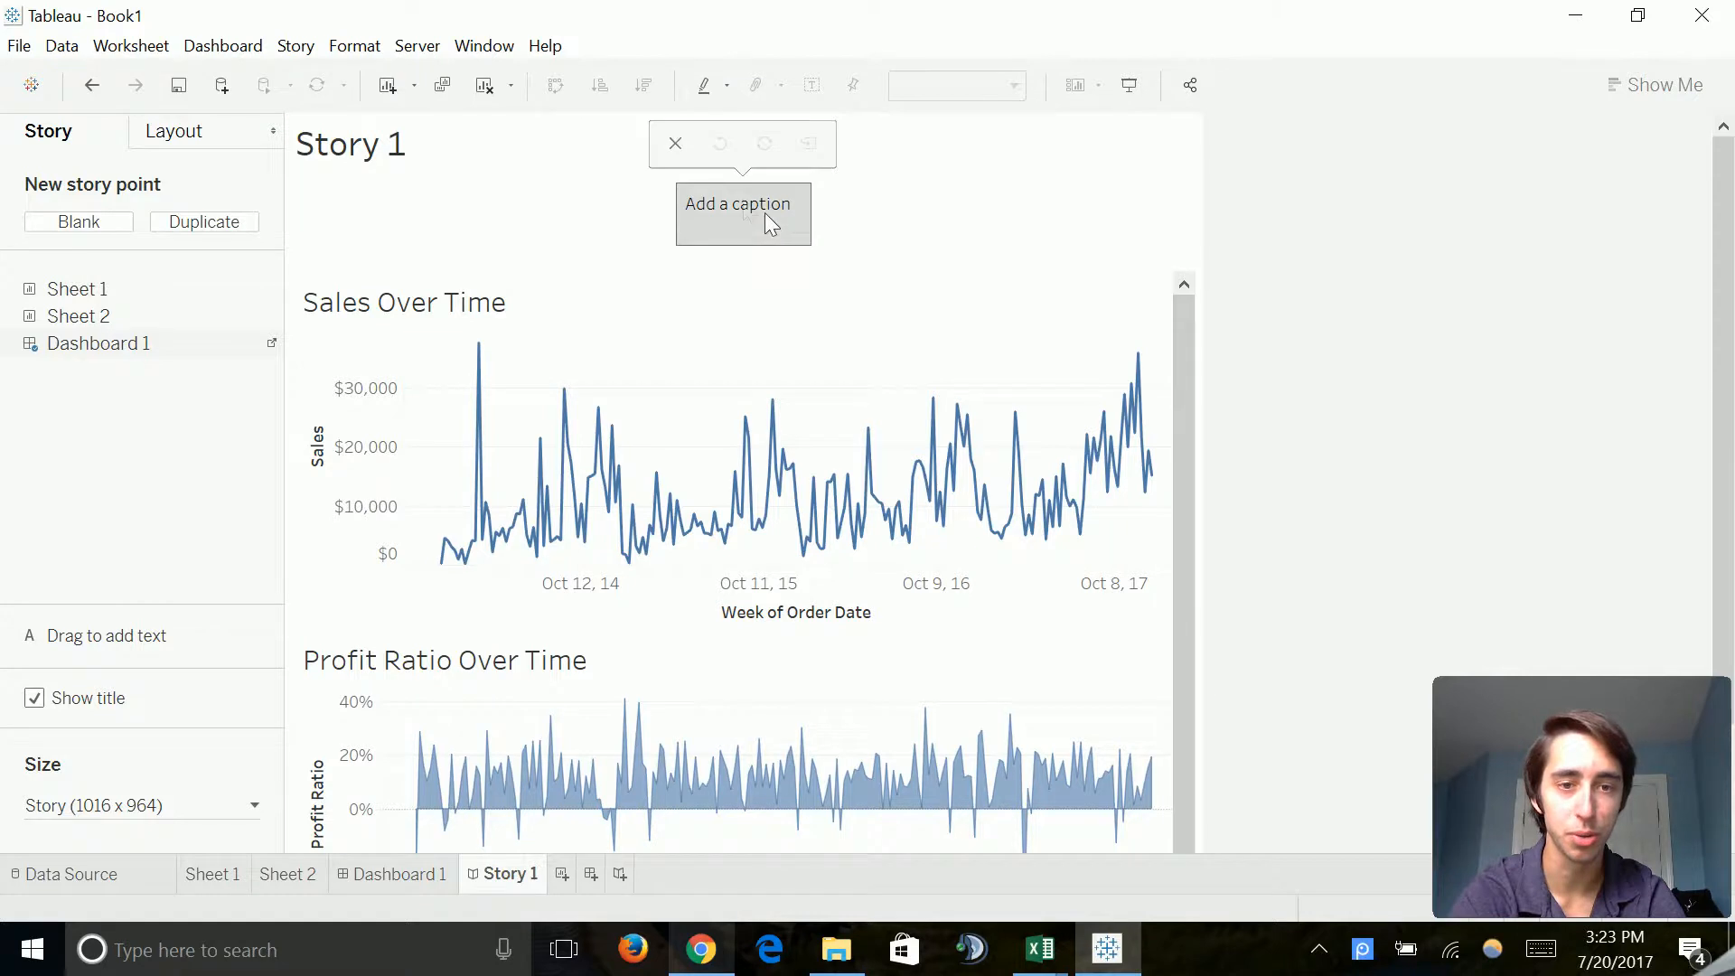
Step: Caption the story point: the company keeps expanding, growing overall sales while maintaining profit
click(741, 213)
text(A)
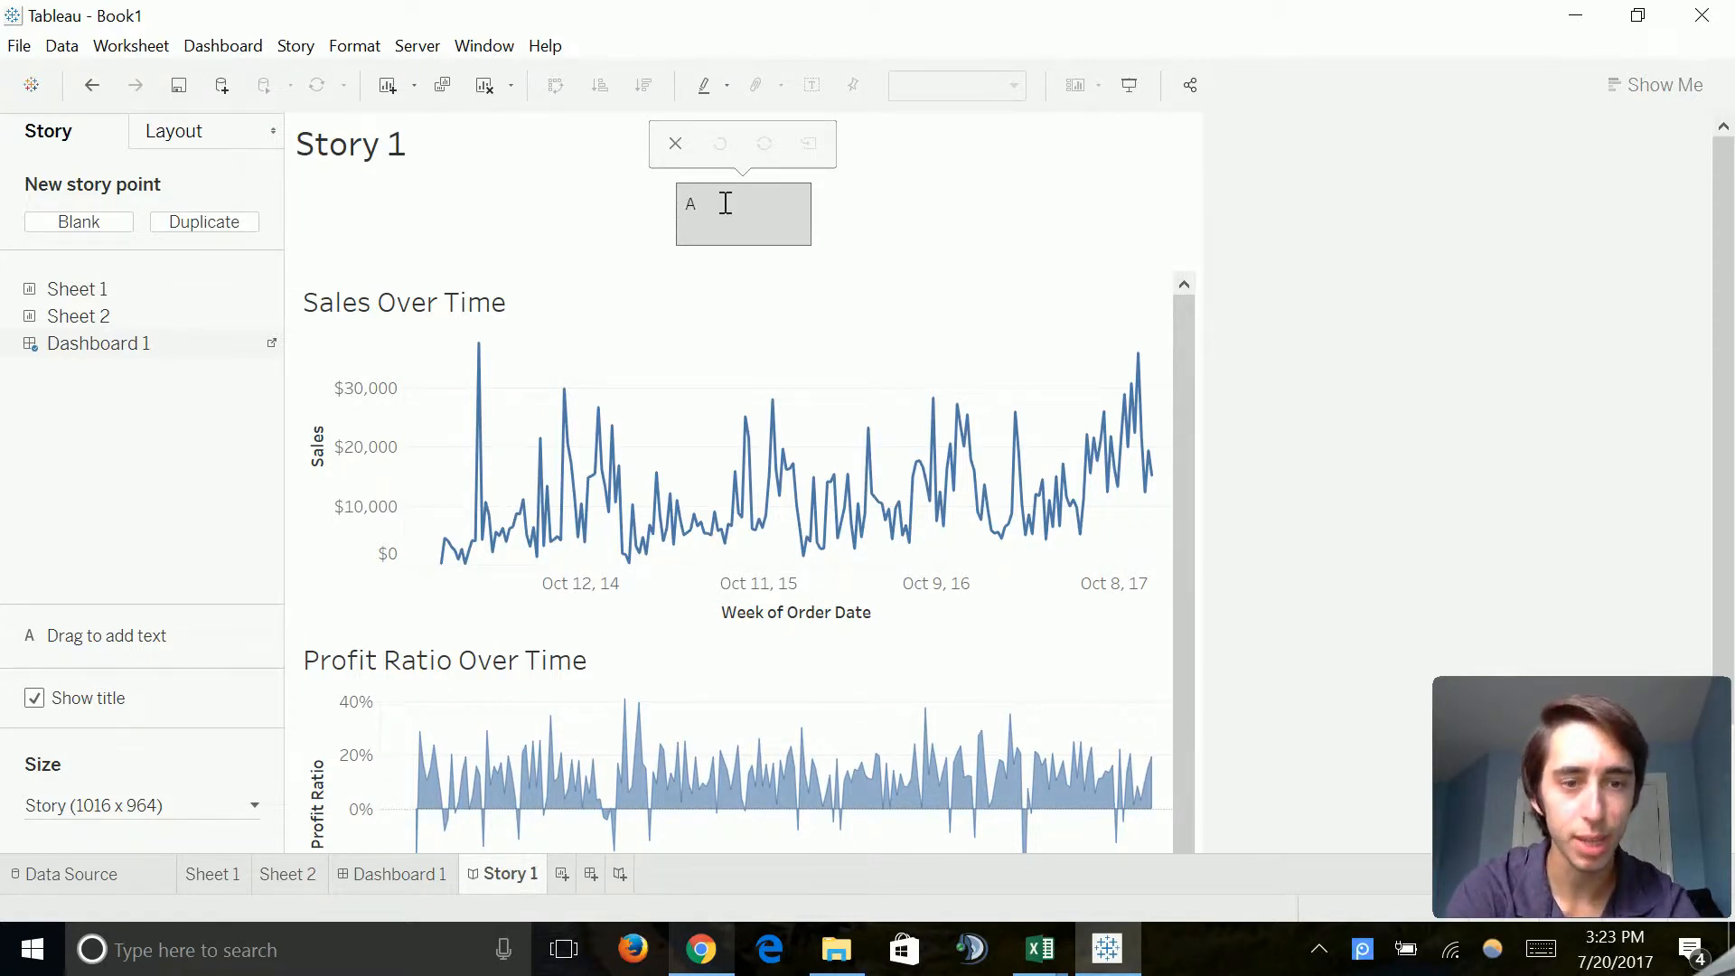
key(Backspace)
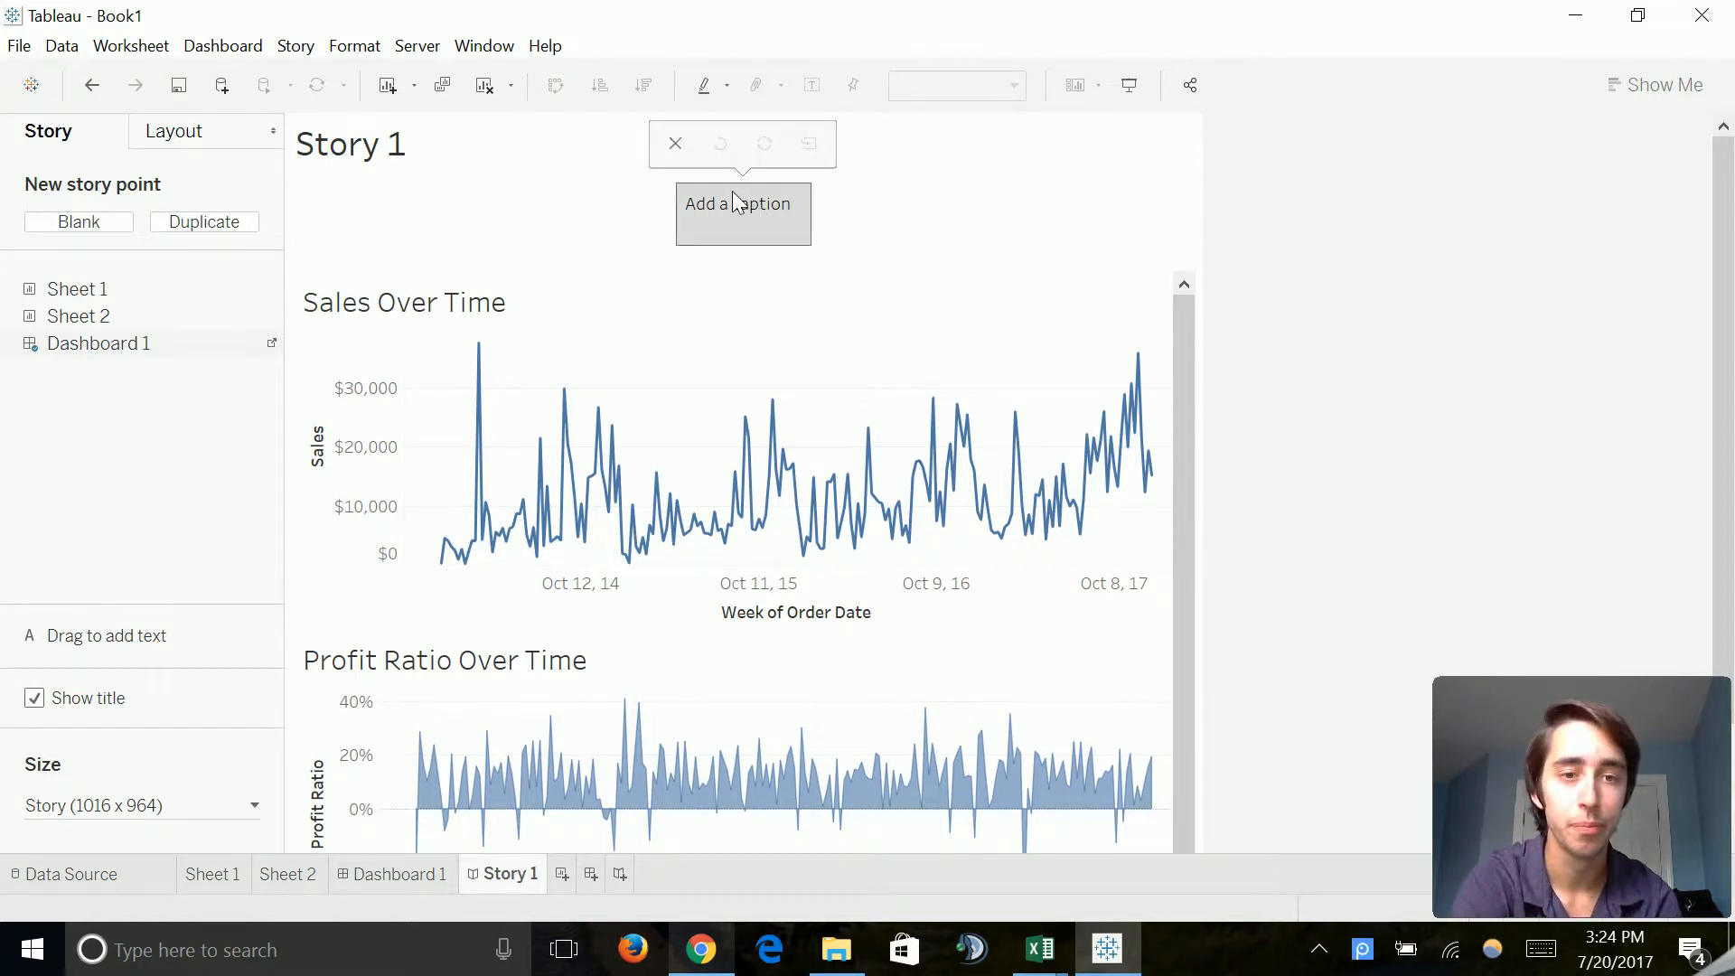
click(741, 212)
text(As we)
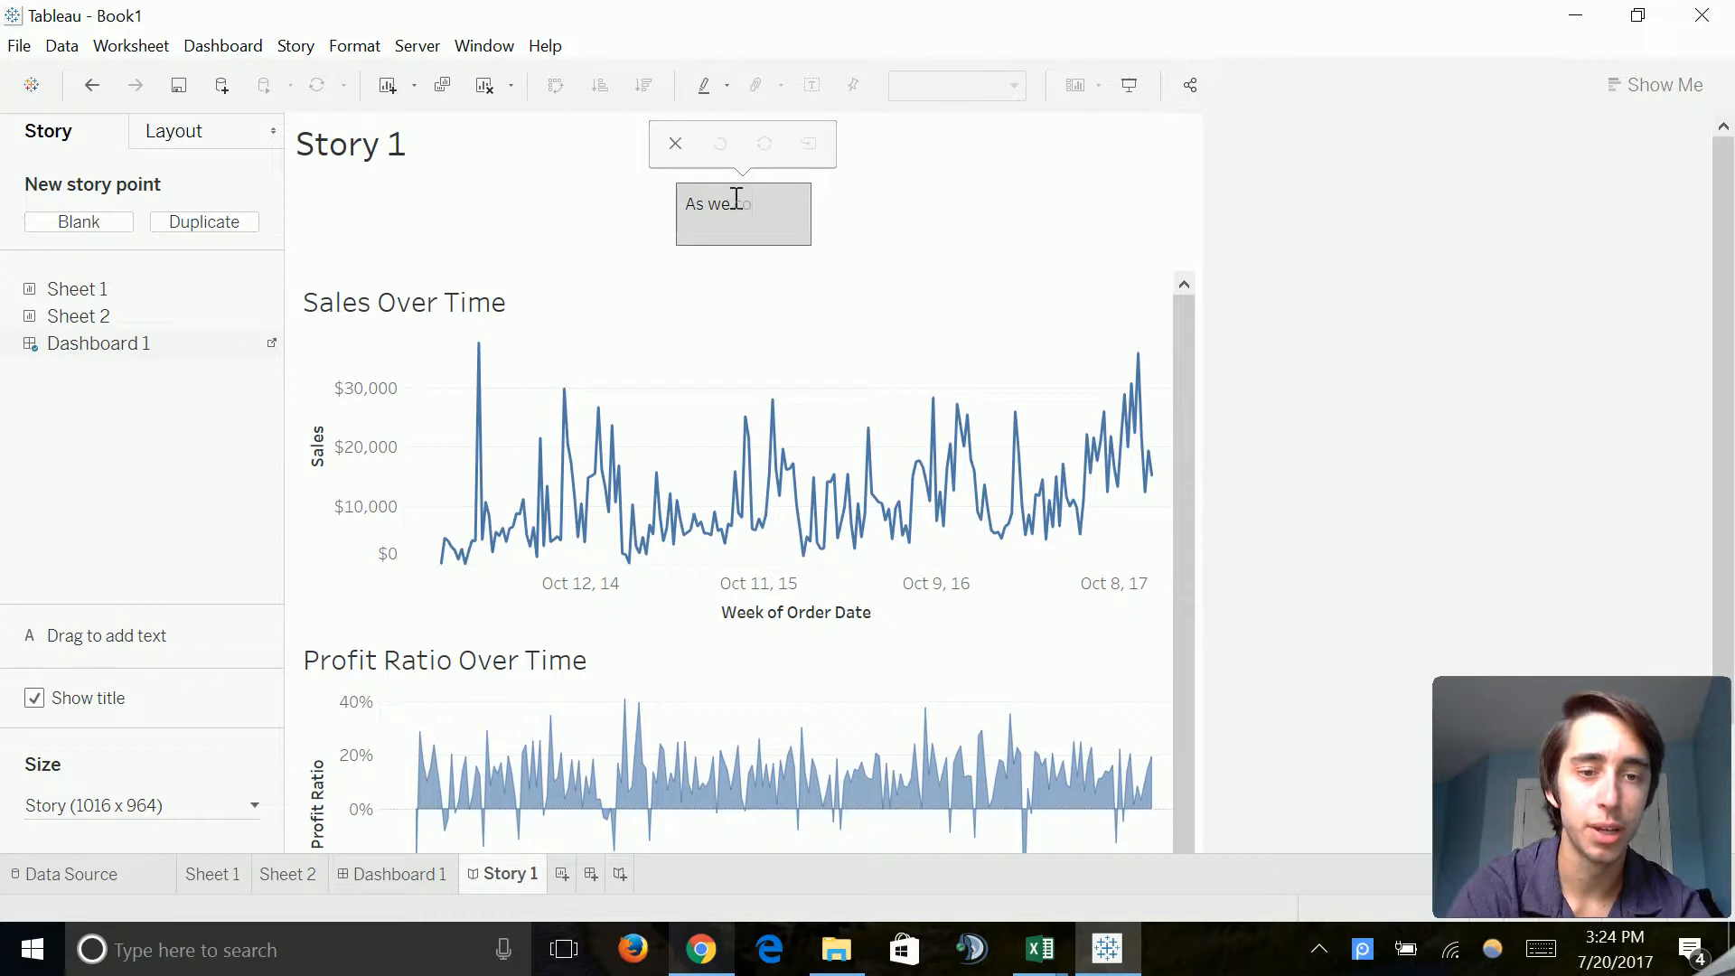
text(continue to ex)
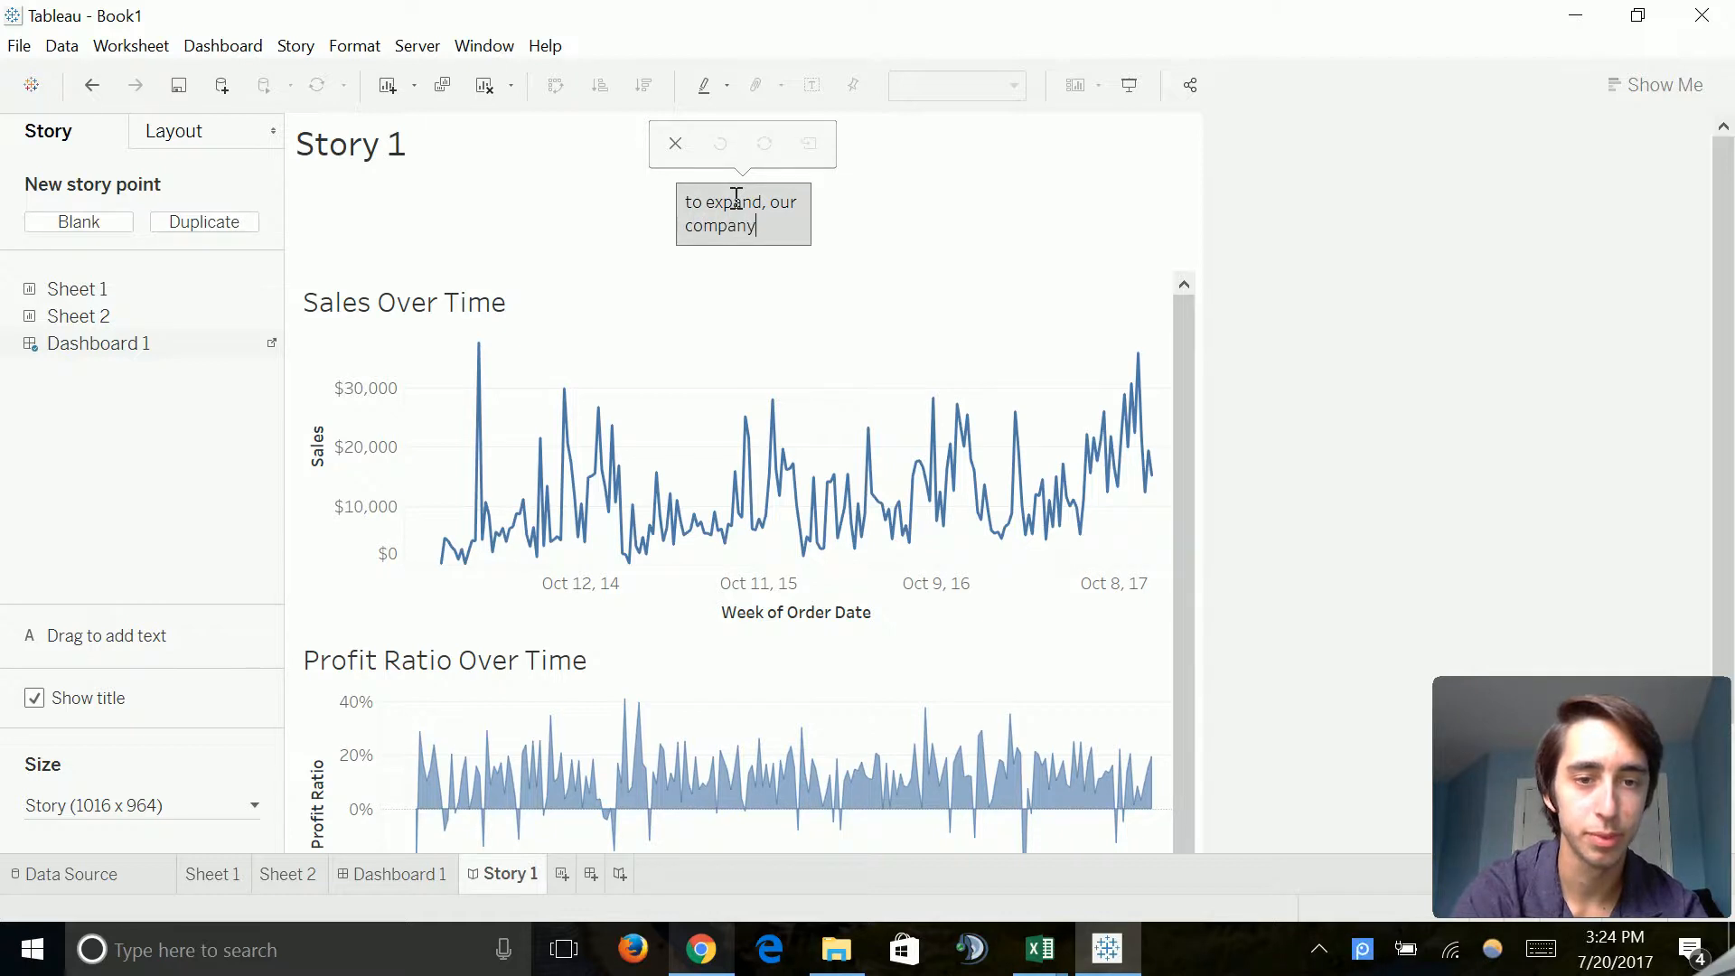
text(company is seeing g)
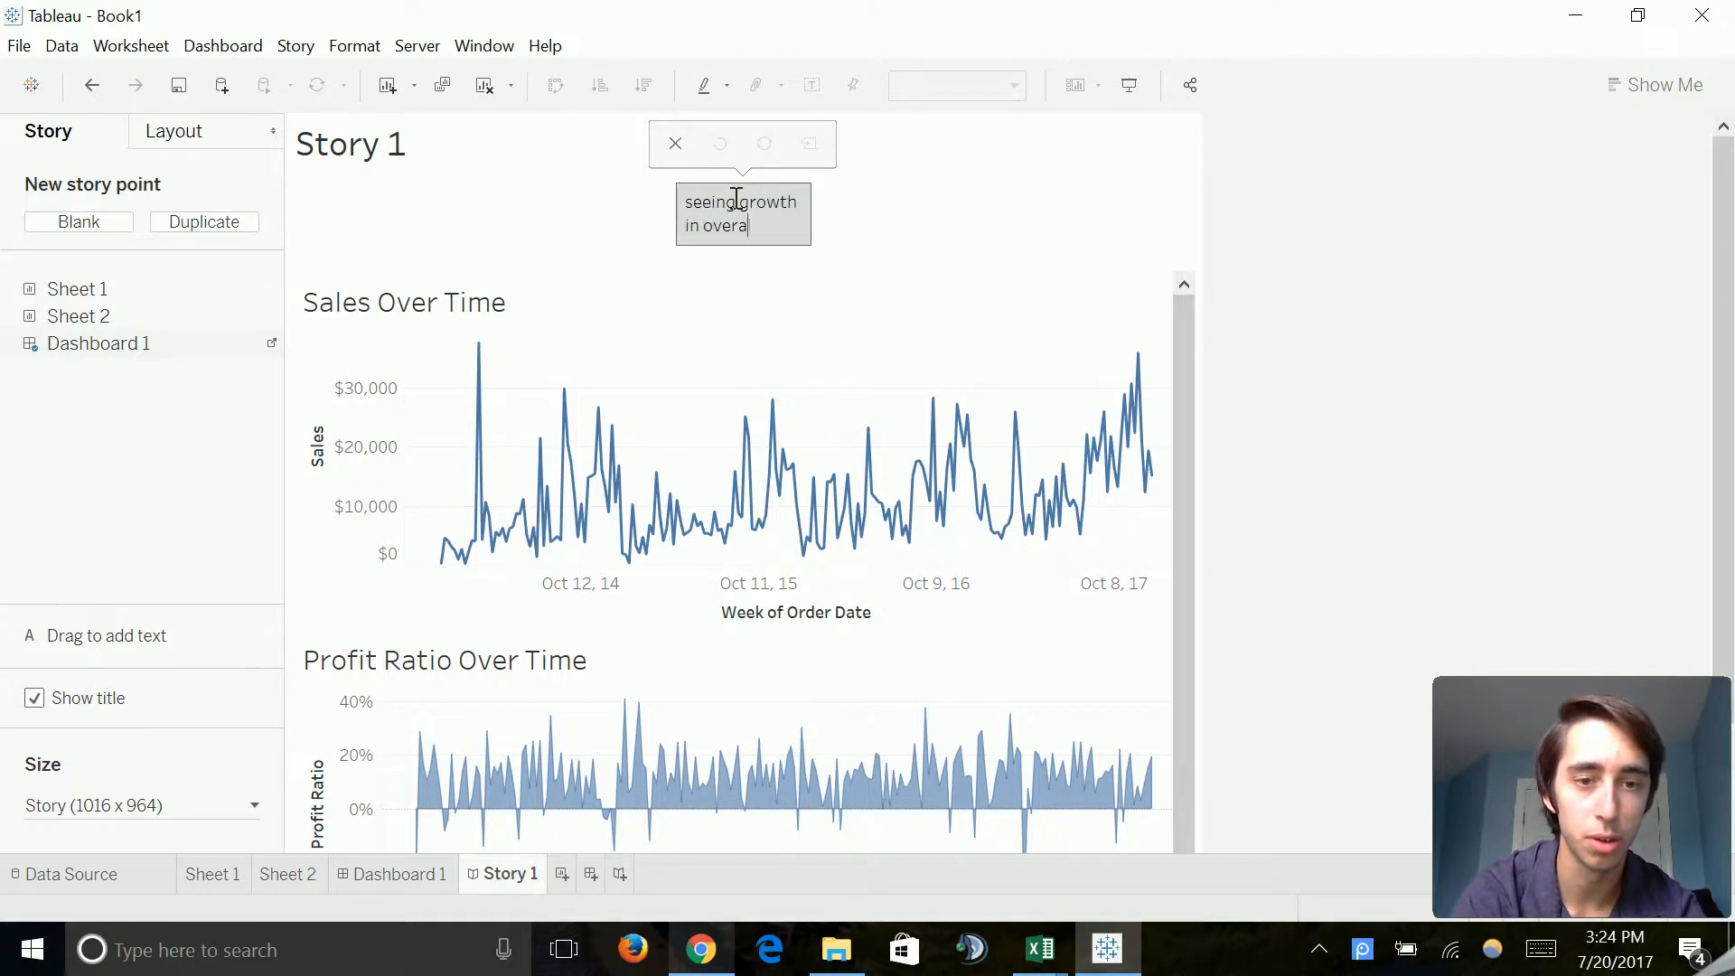
text(ll sales.)
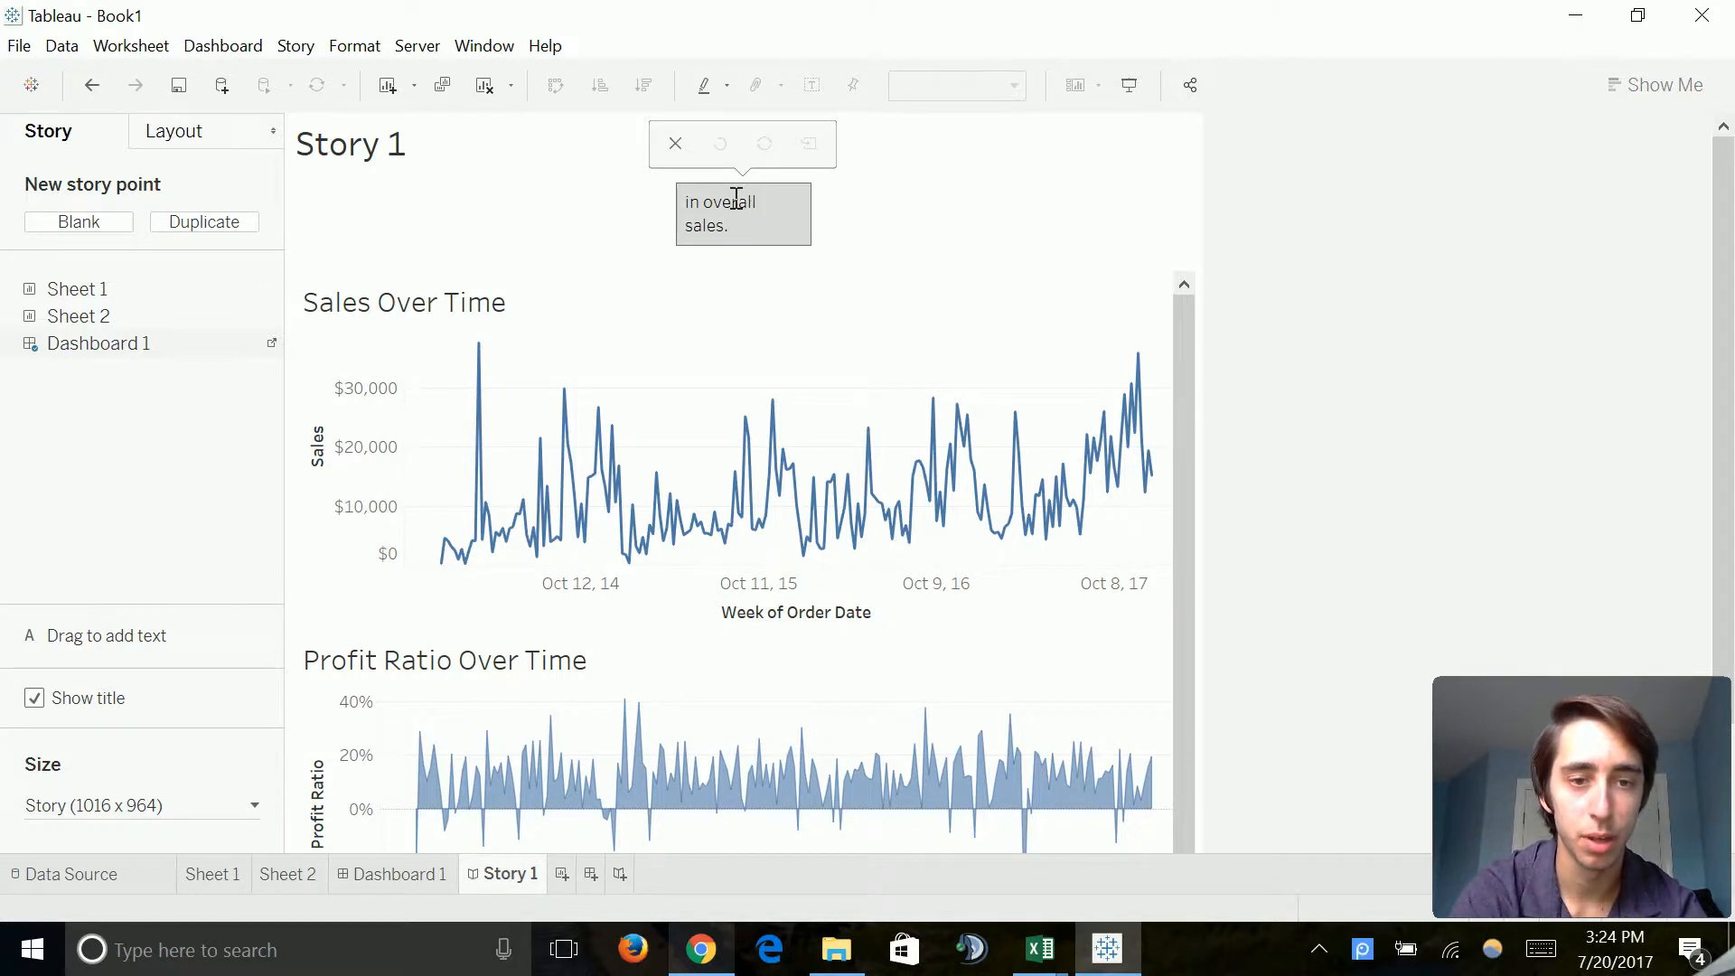
text(And we)
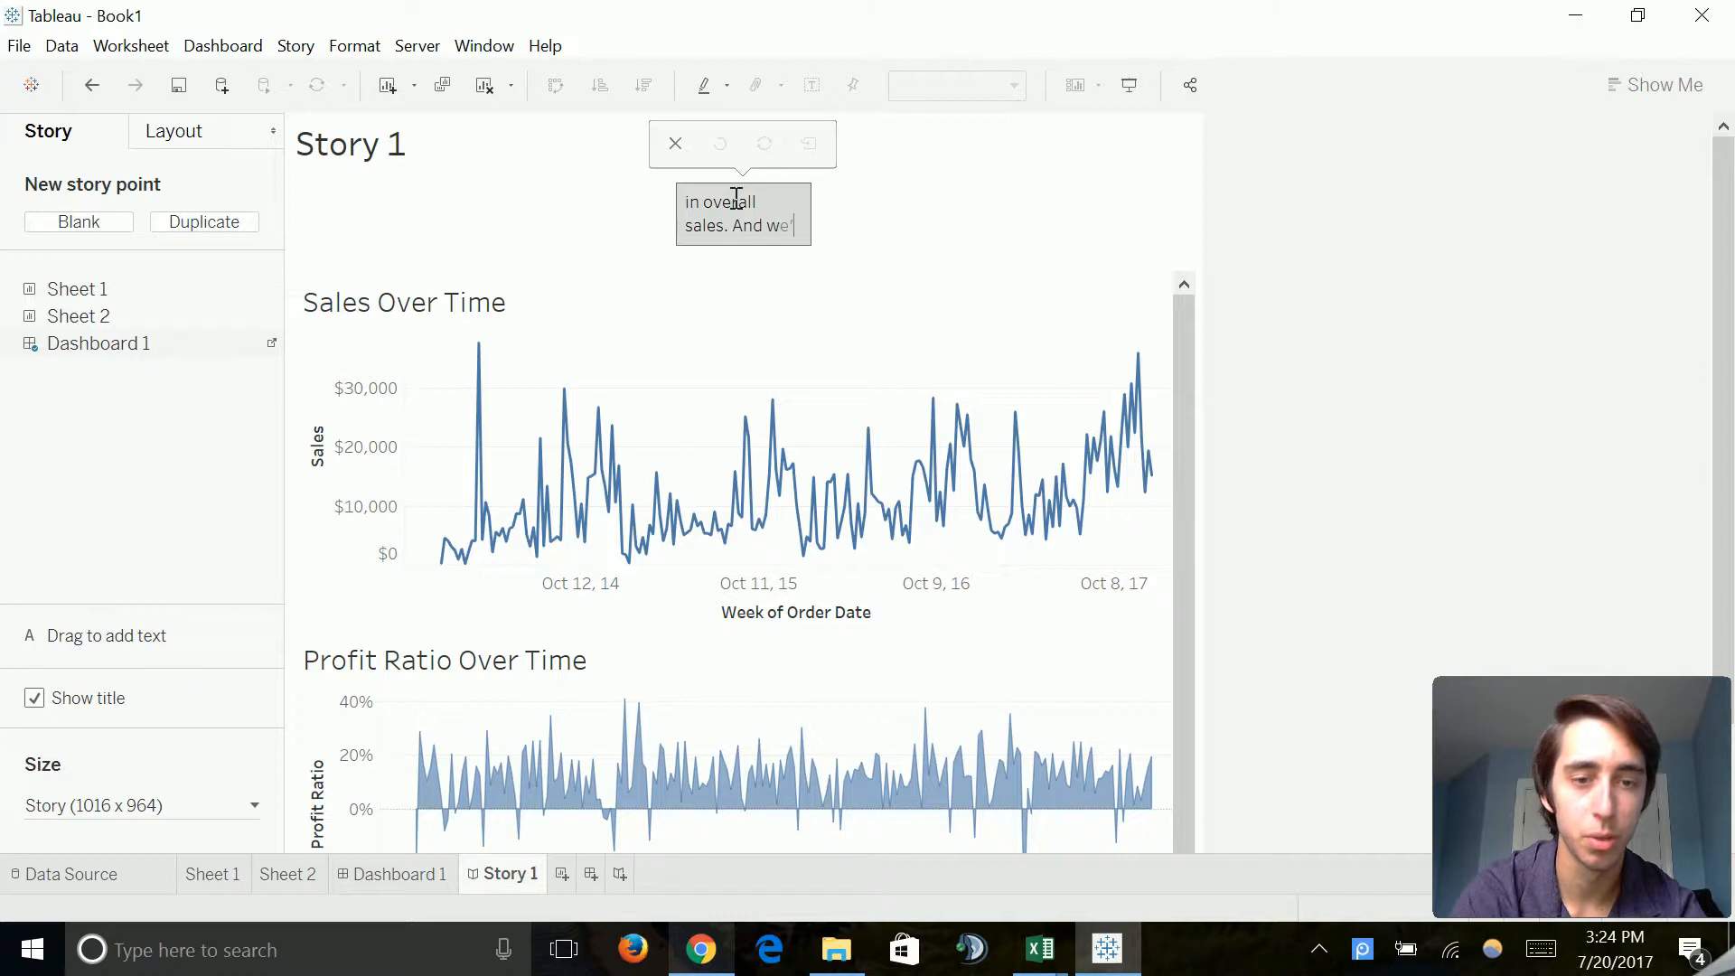
text(we're also m)
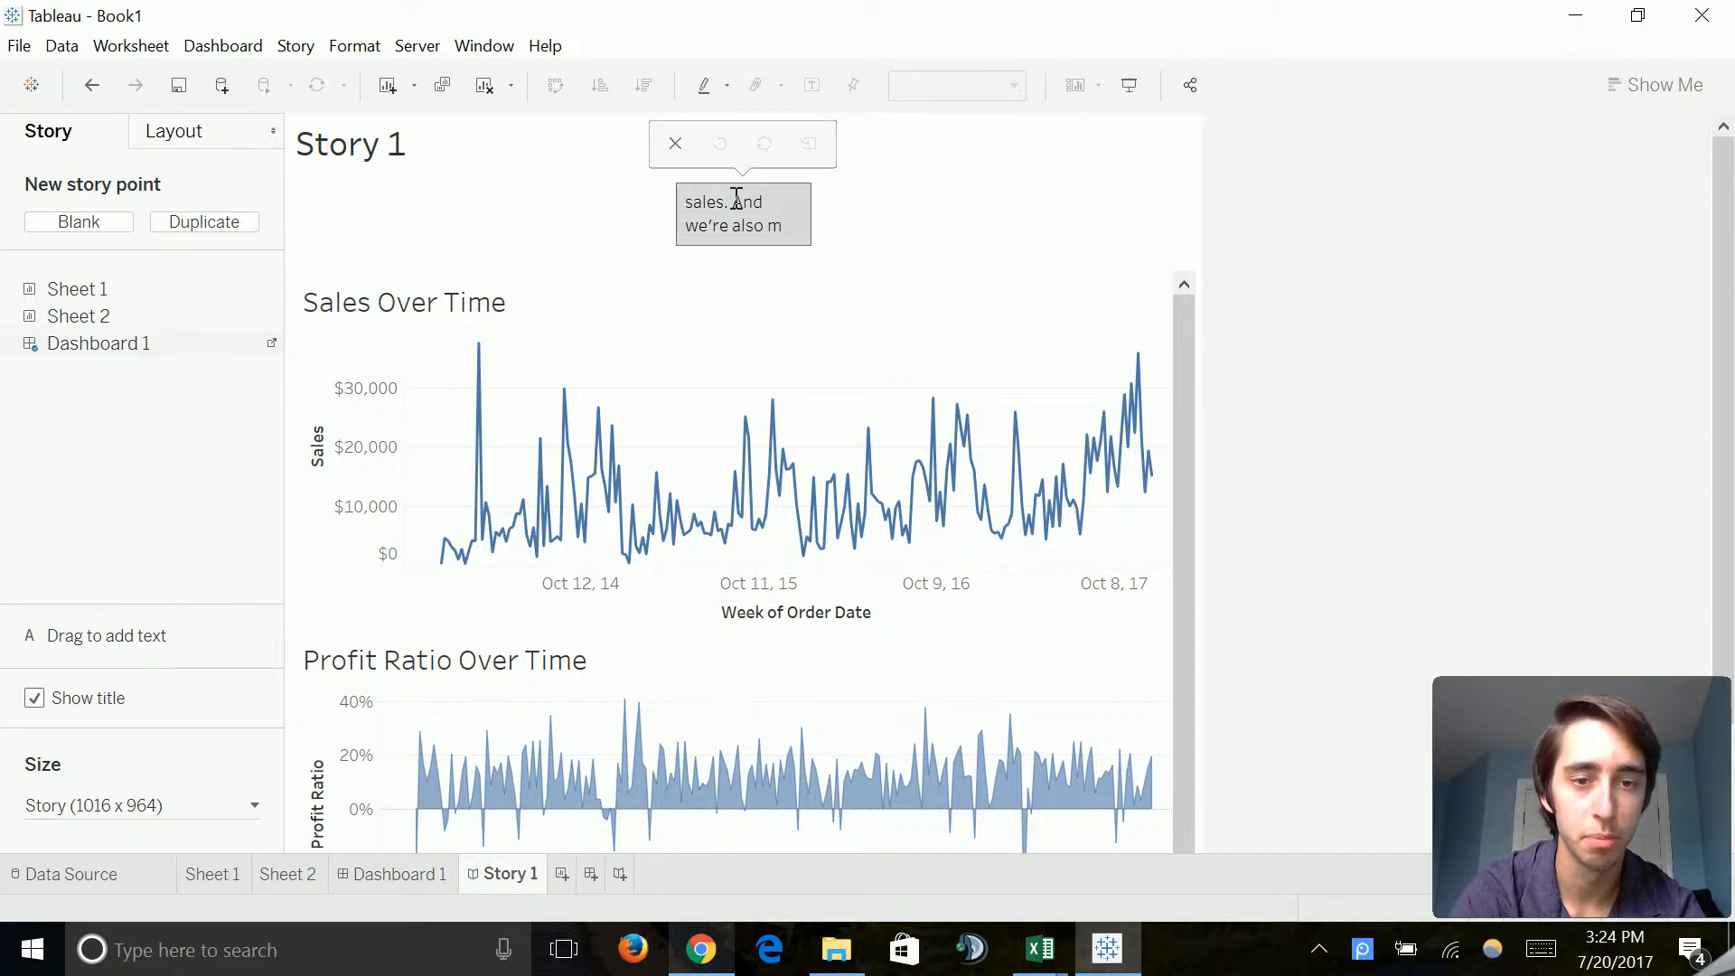
text(maintain)
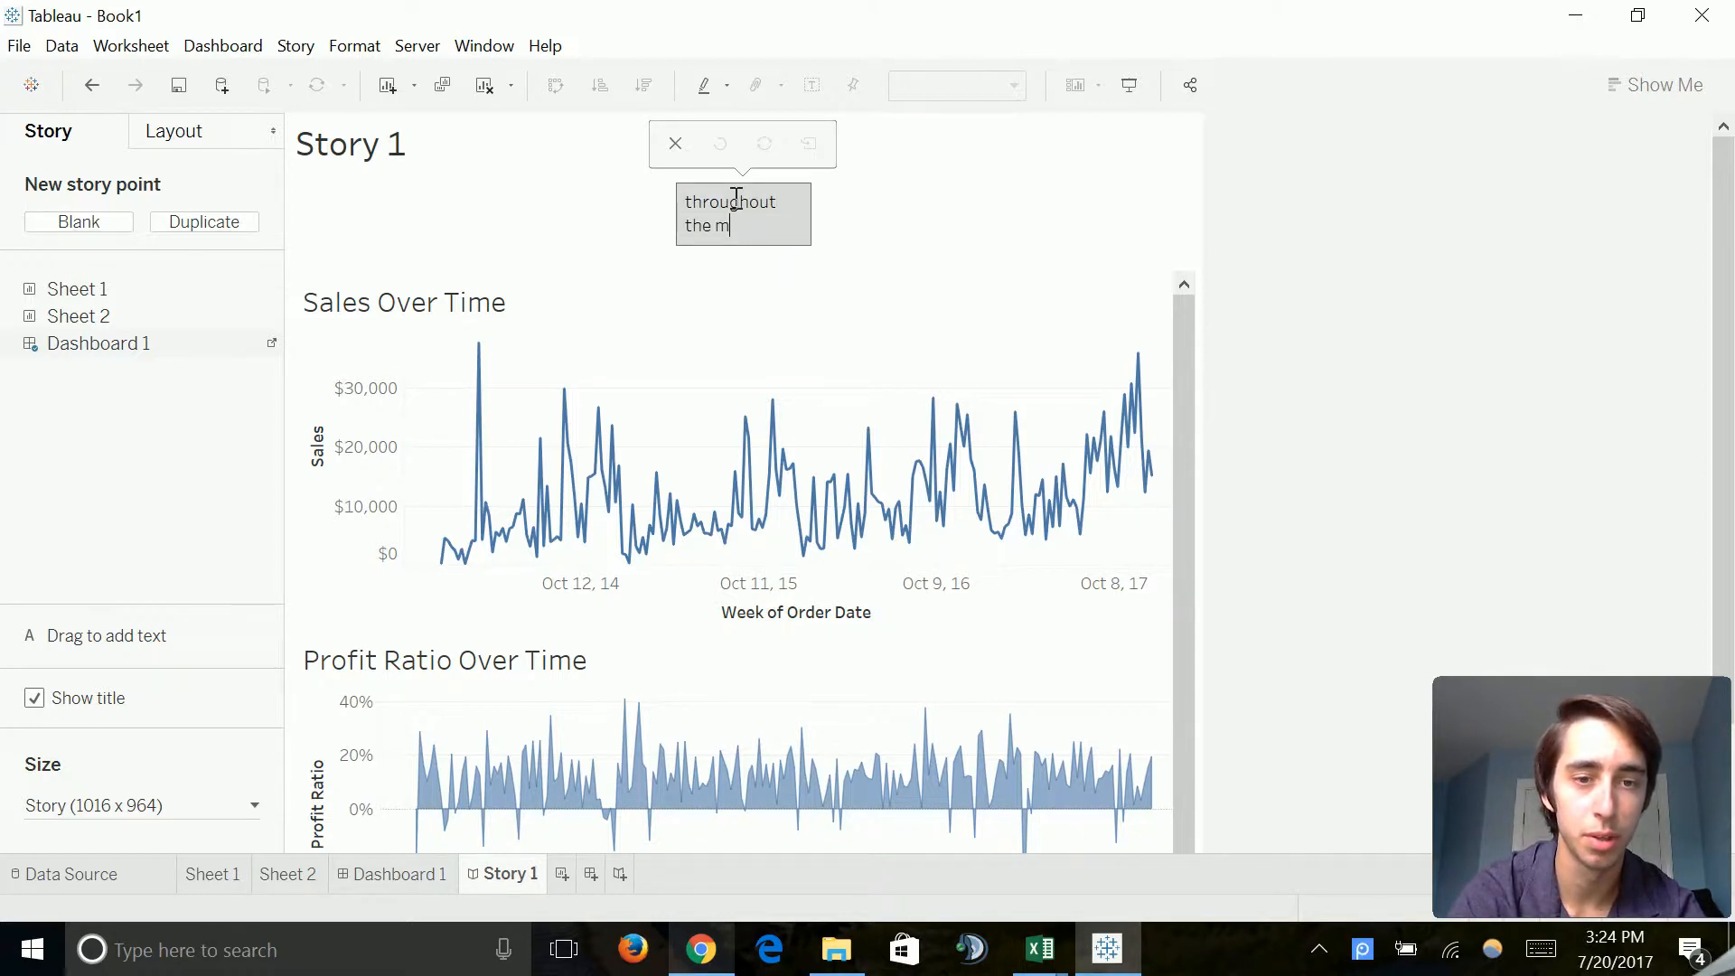
text(ajority of our lifetime.)
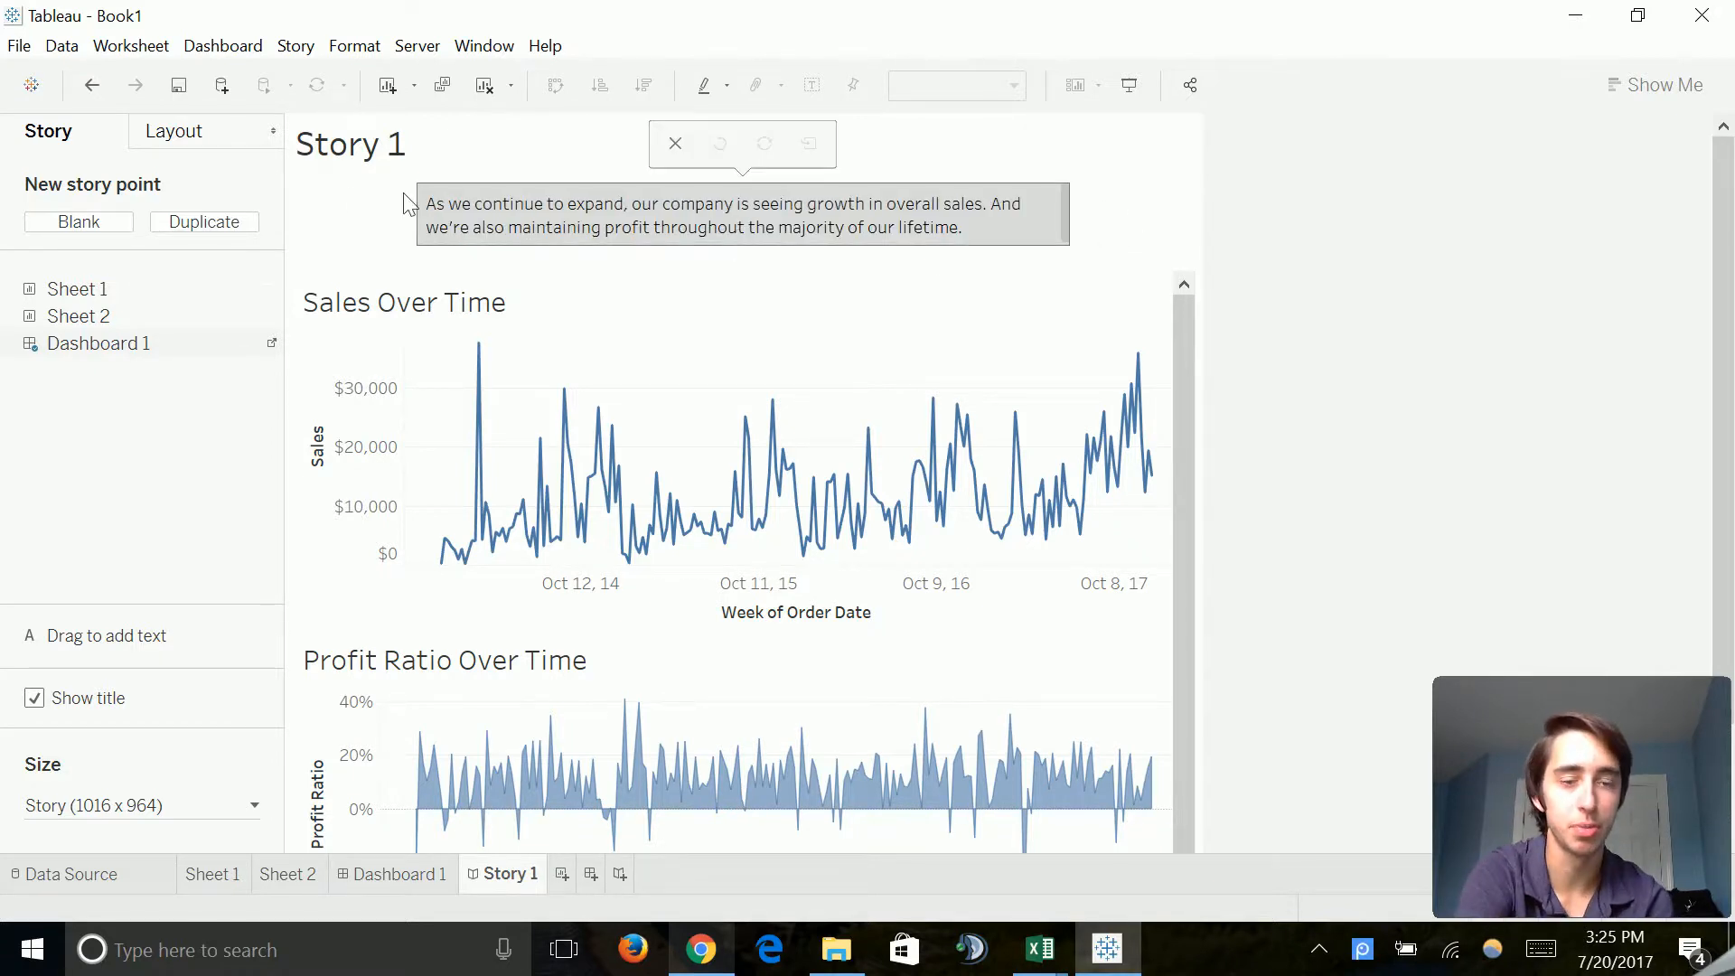
double_click(403, 302)
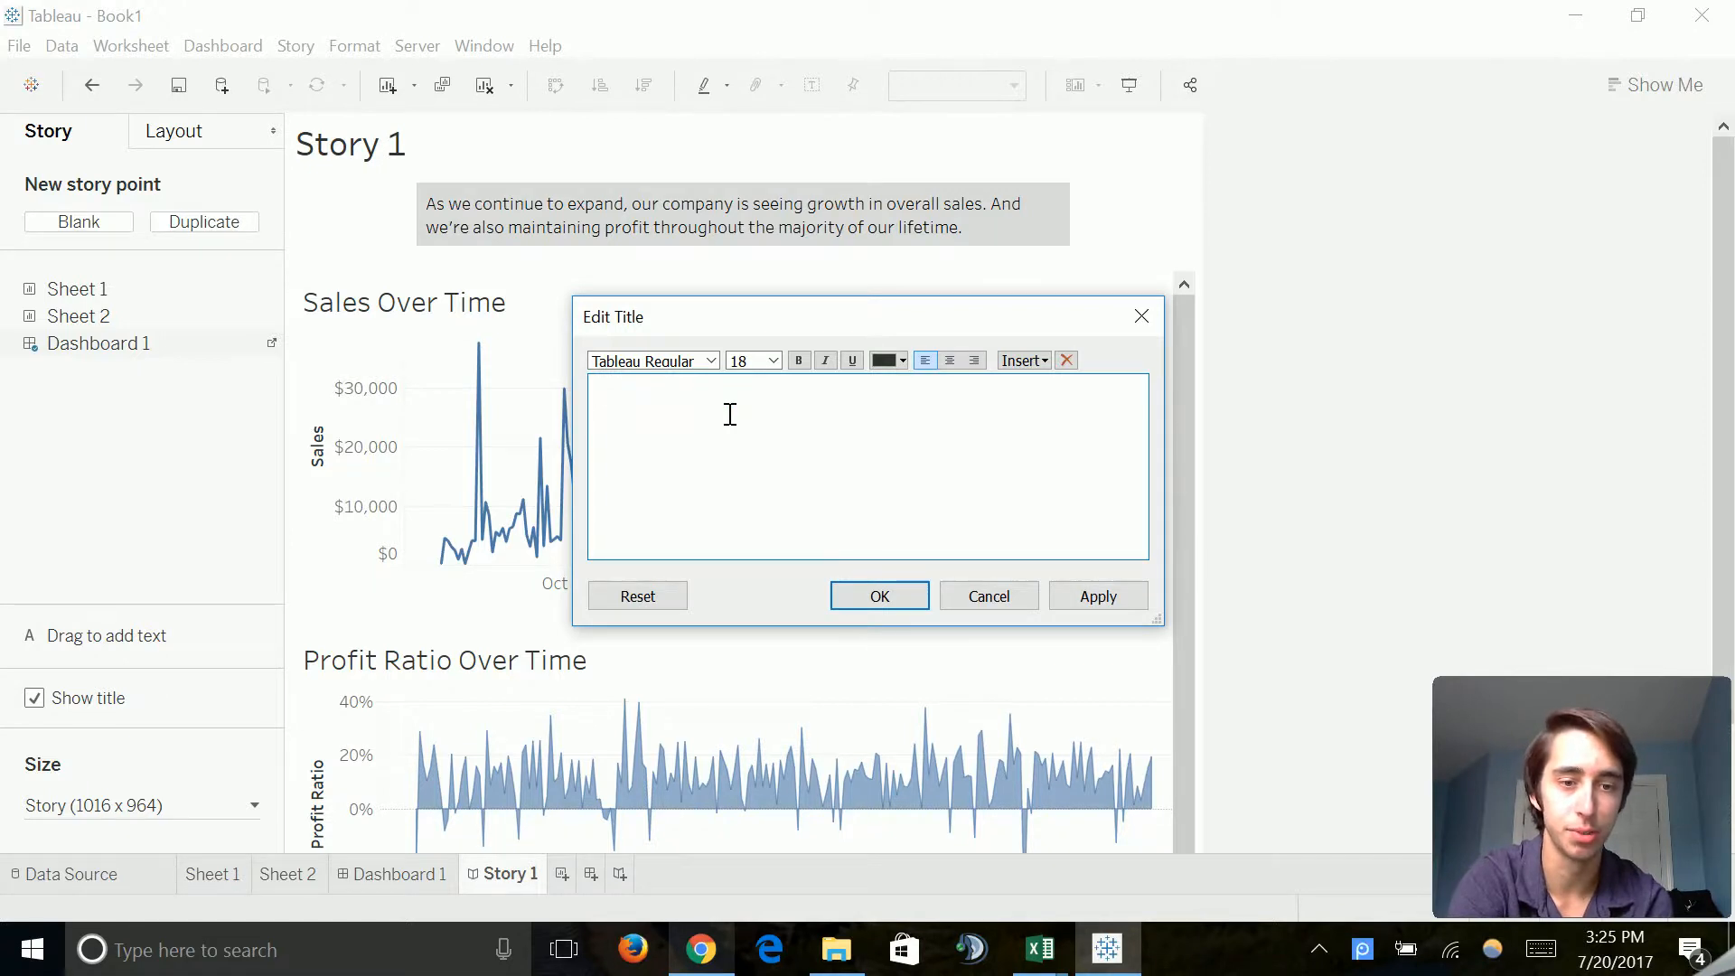
Step: Change the story title from 'Story 1' to 'Financial Summary'
click(730, 398)
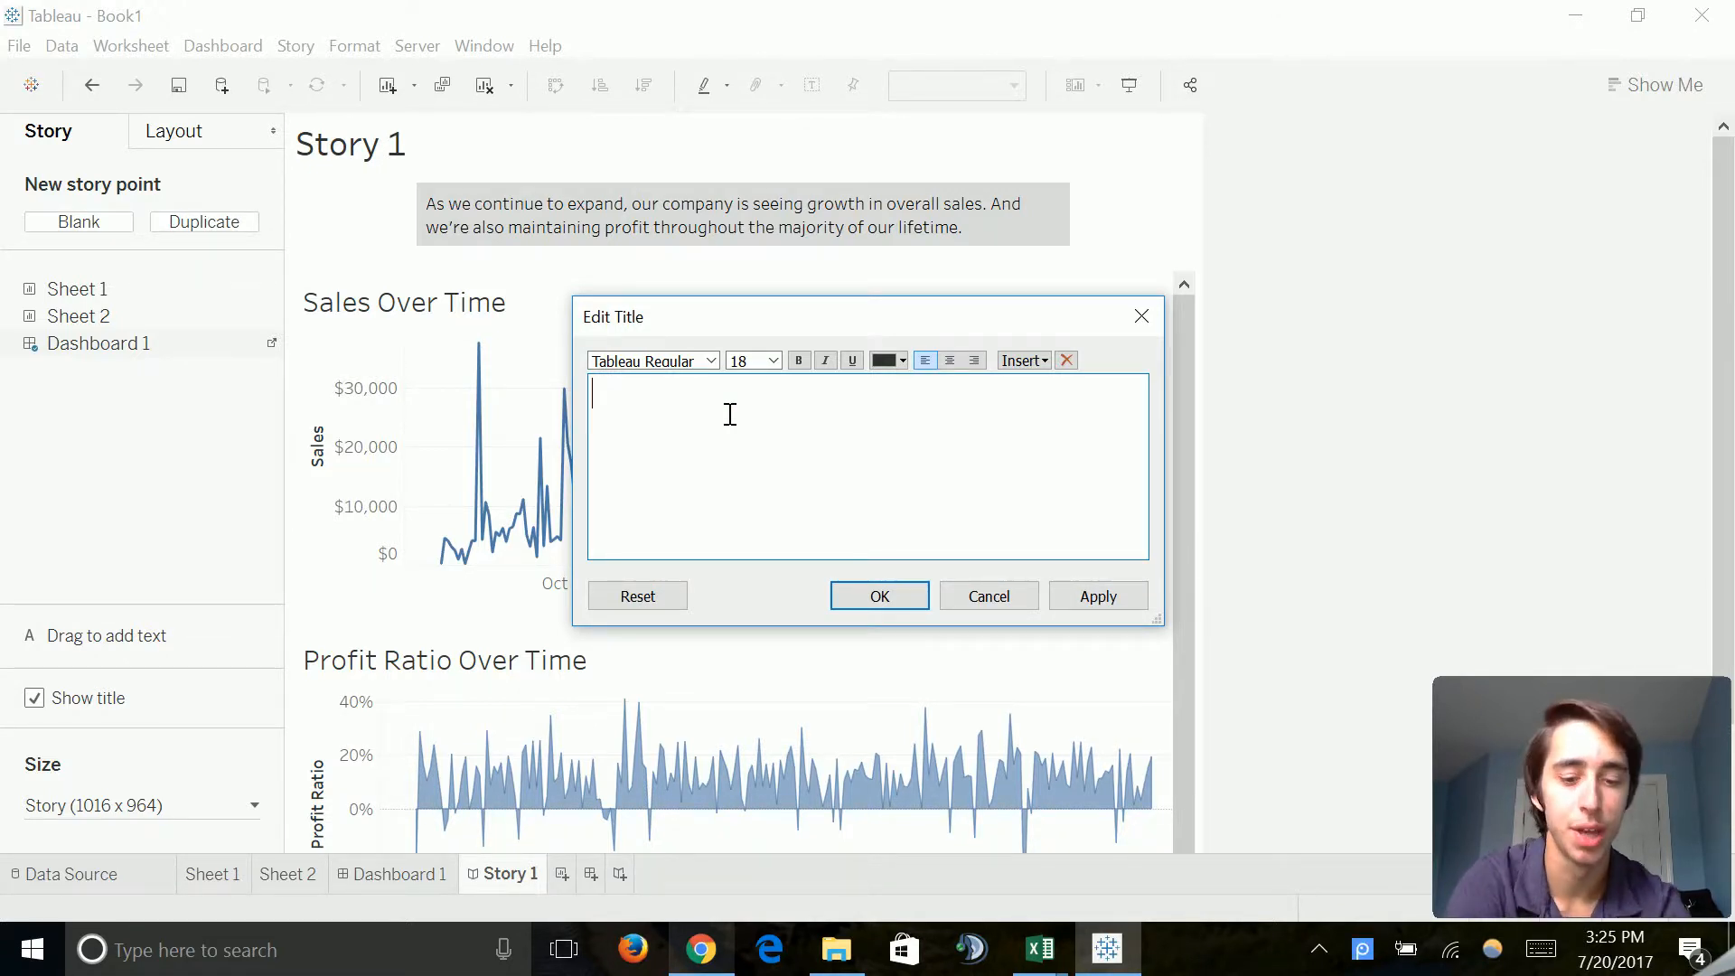
text(Financial Summary)
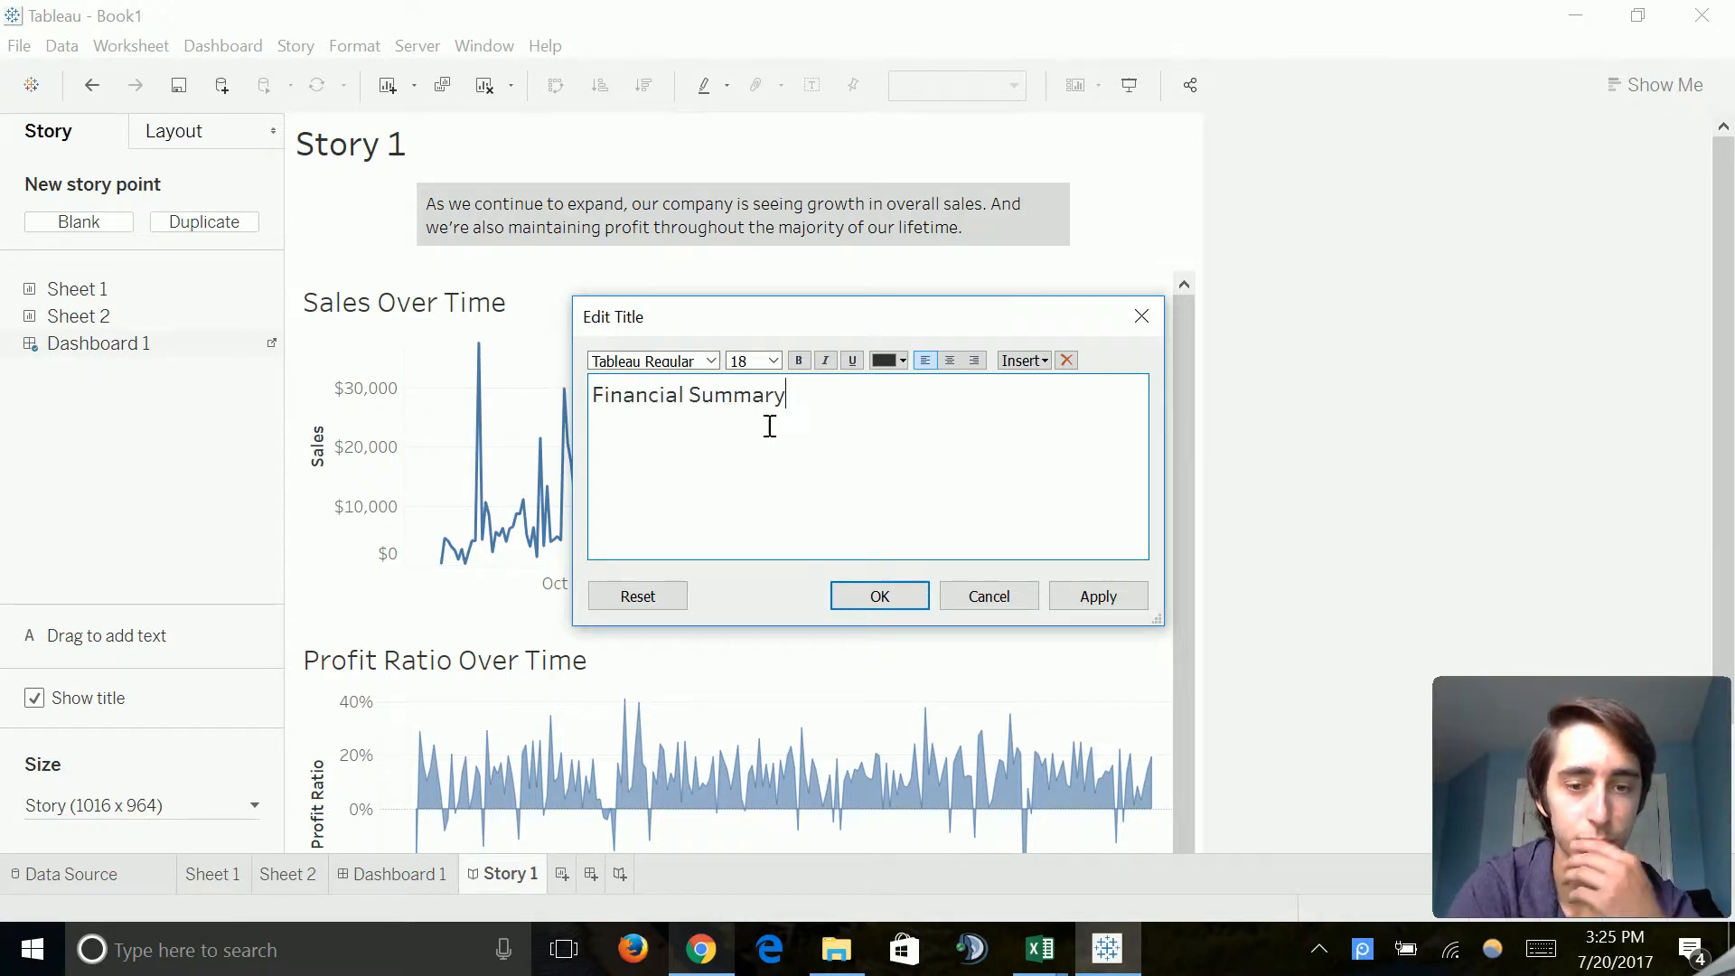
click(878, 595)
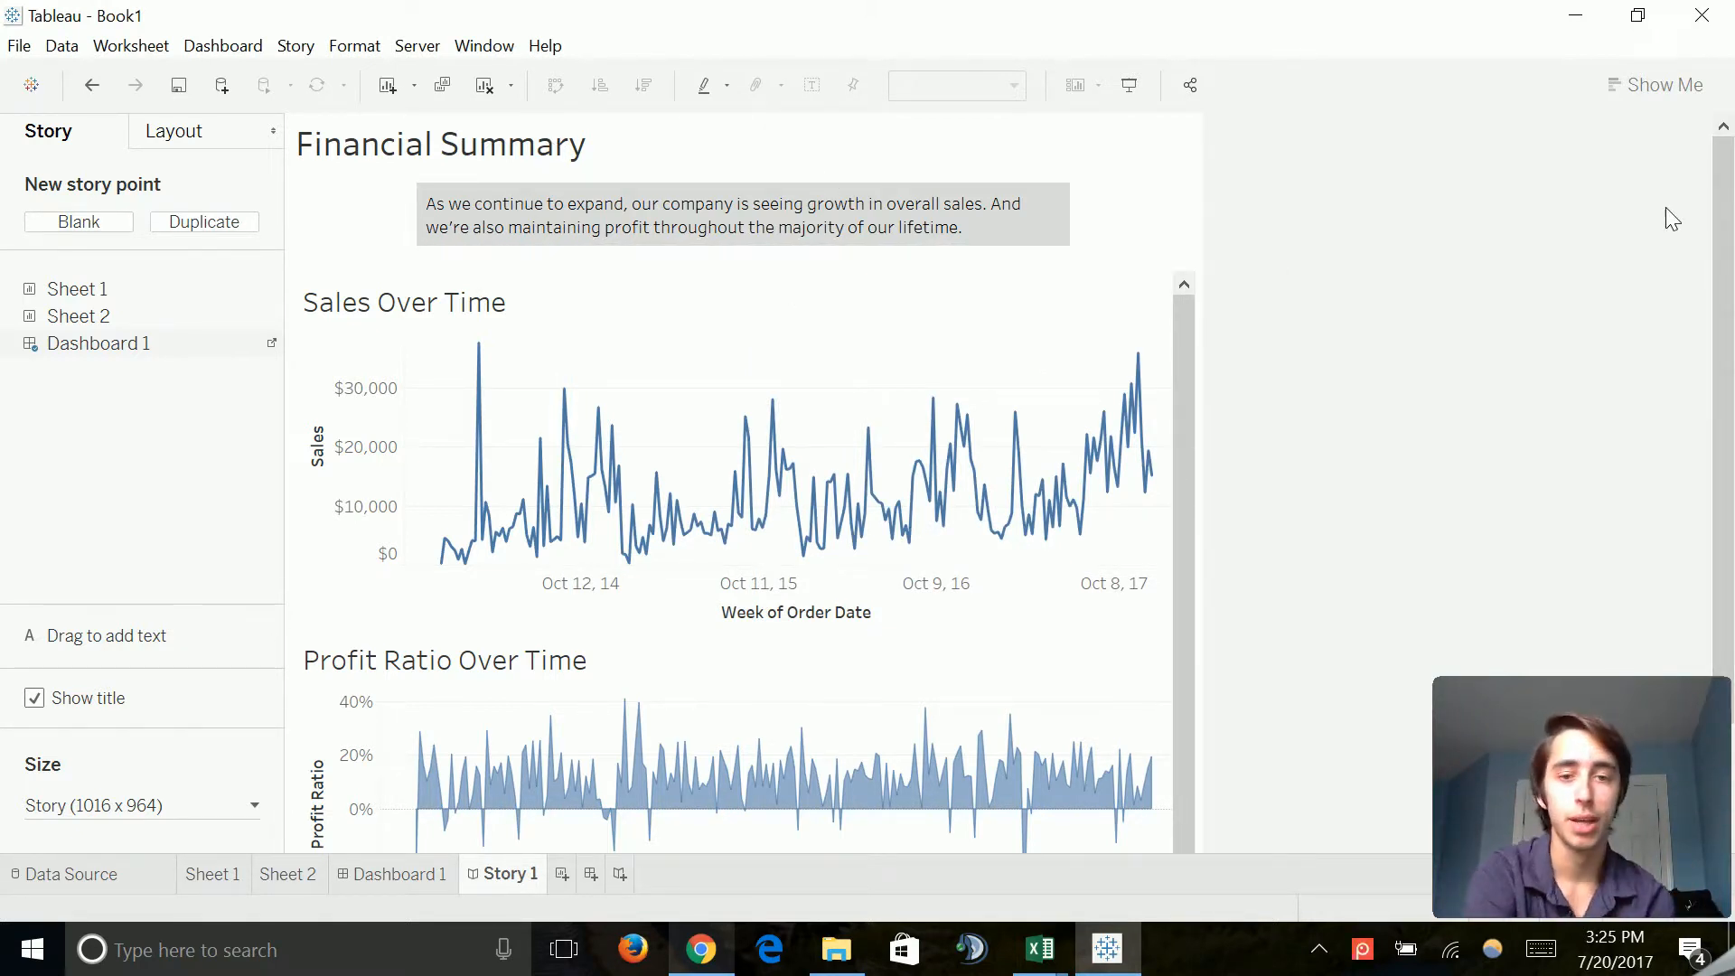
scroll(down, 3)
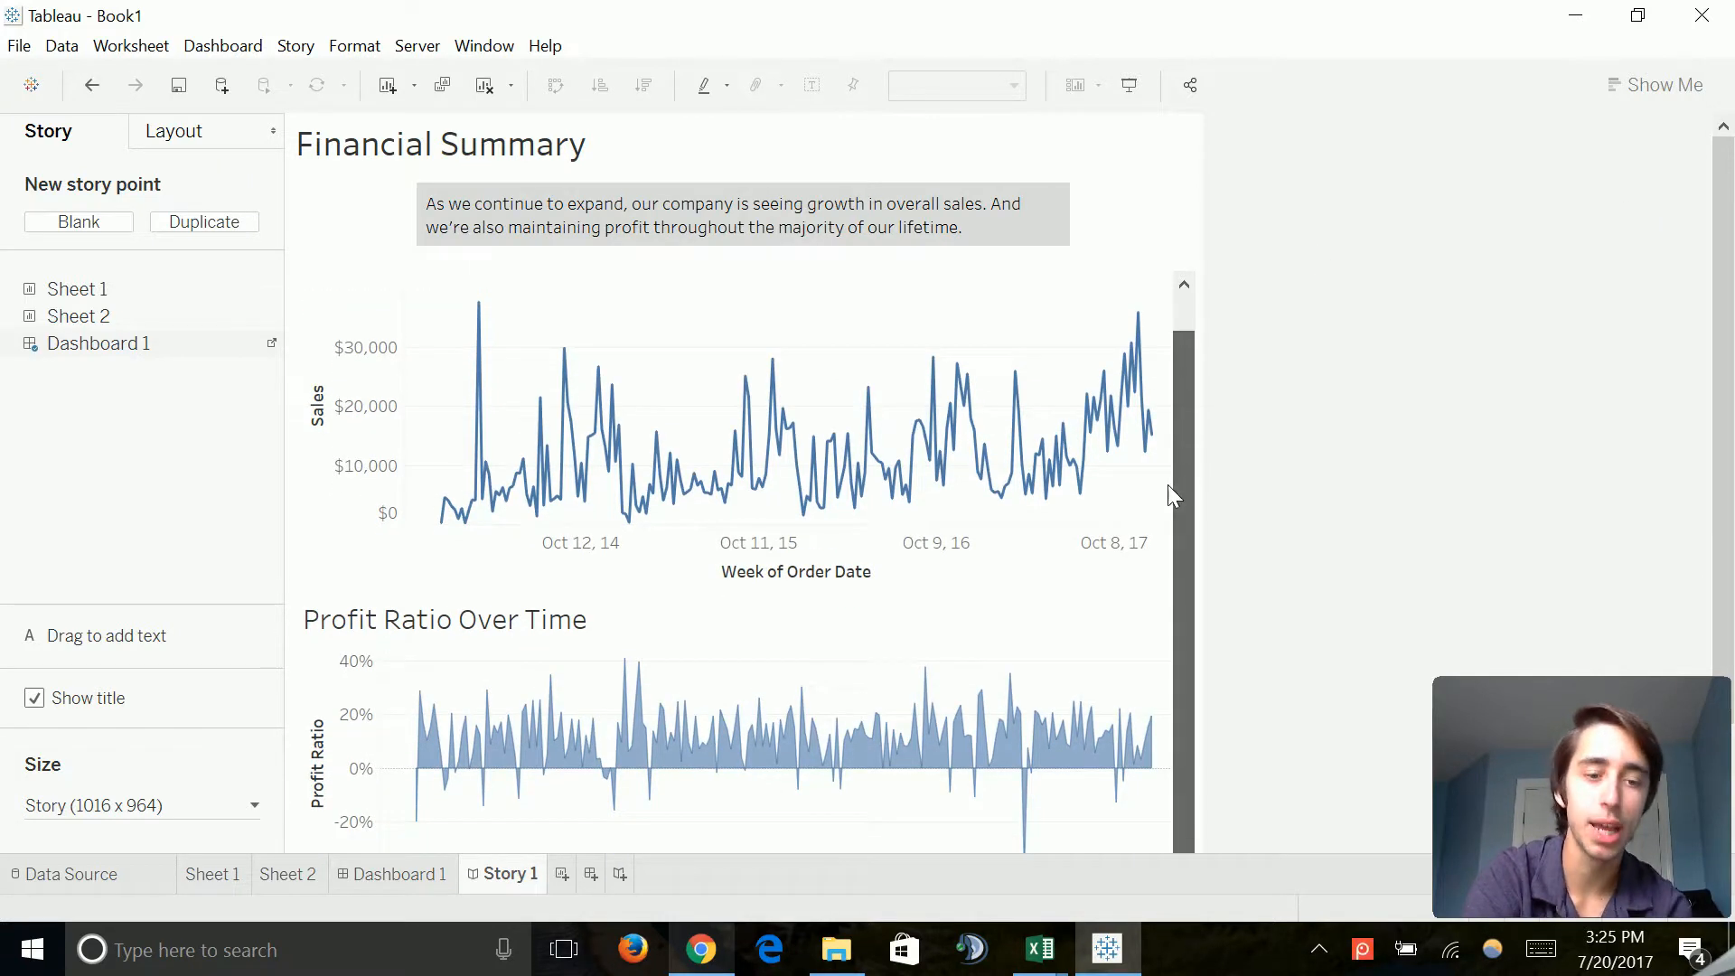